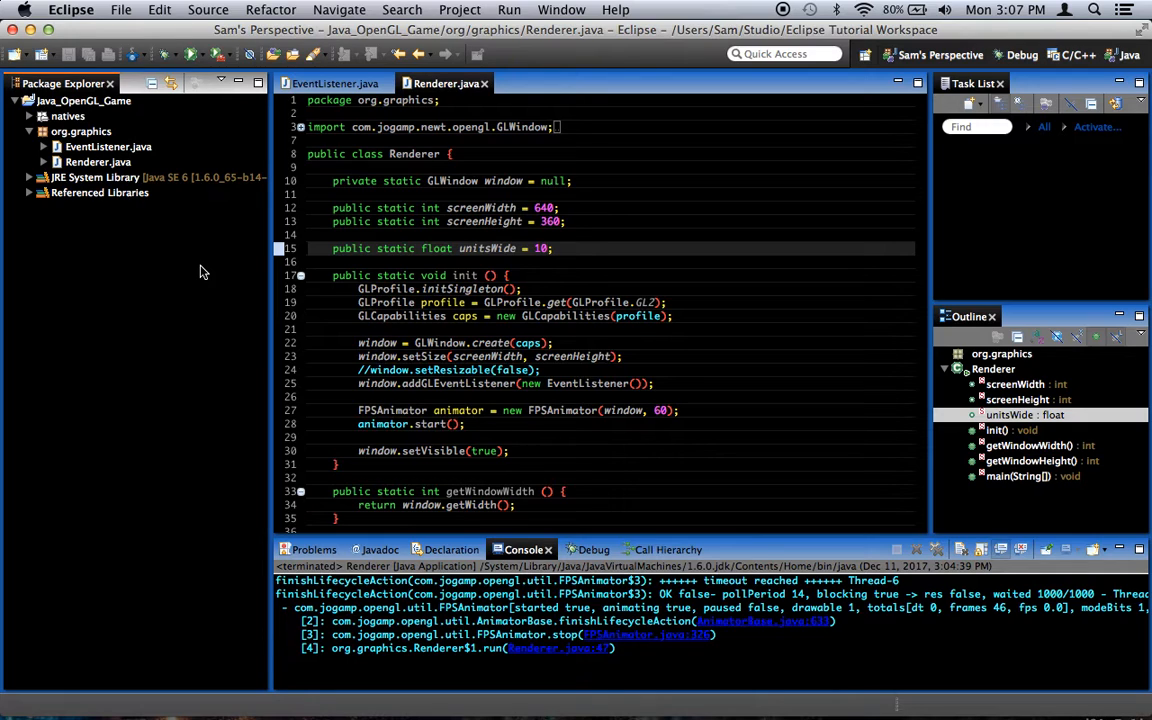
Scroll the editor to review EventListener's reshape method and its orthographic projection code.
{"action": "scroll", "scroll_direction": "down", "scroll_amount": 3}
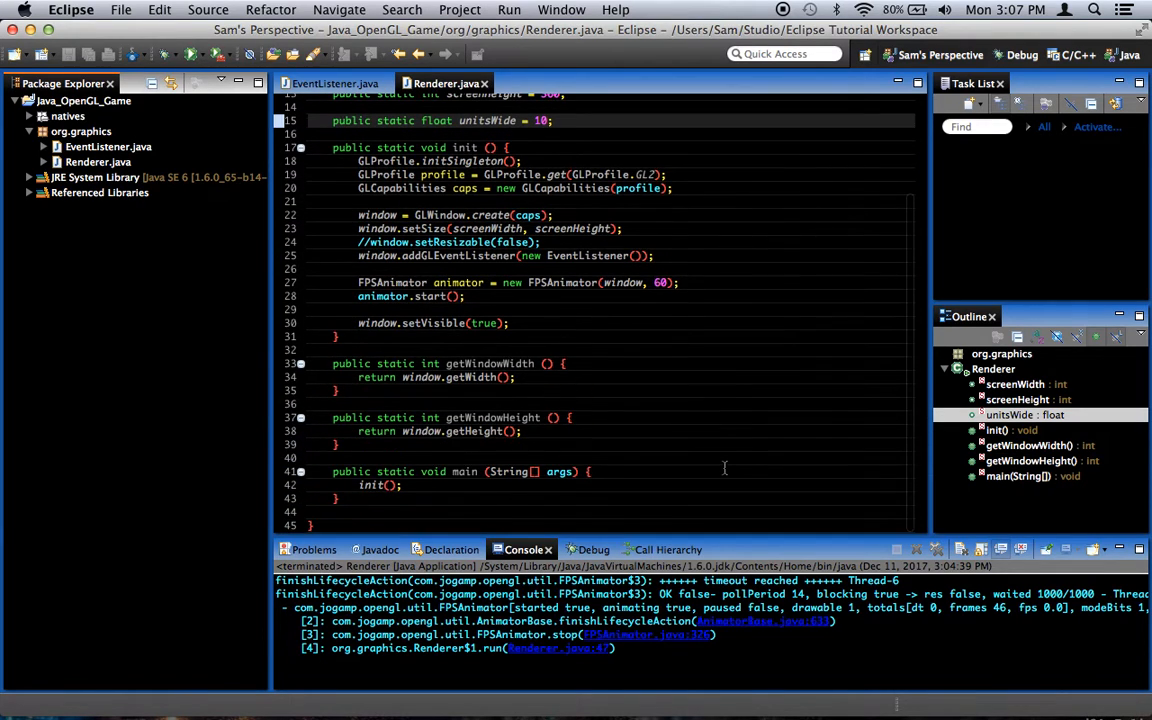
{"action": "scroll", "scroll_direction": "up", "scroll_amount": 3}
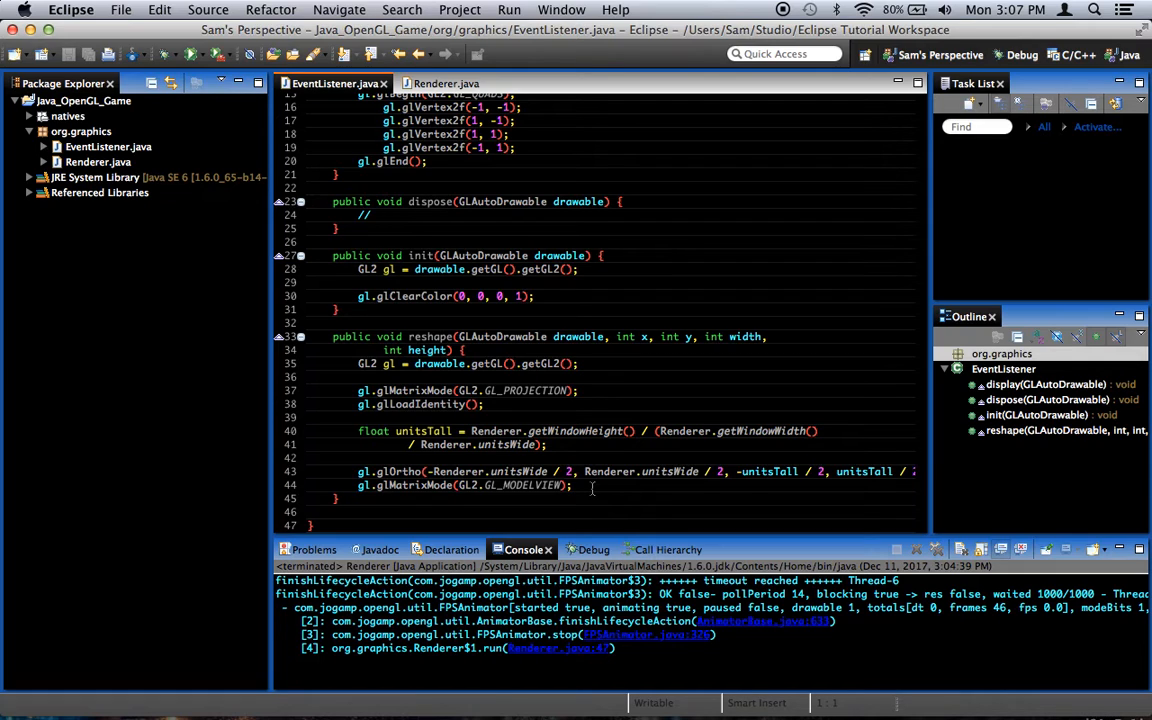
{"action": "scroll", "scroll_direction": "up", "scroll_amount": 3}
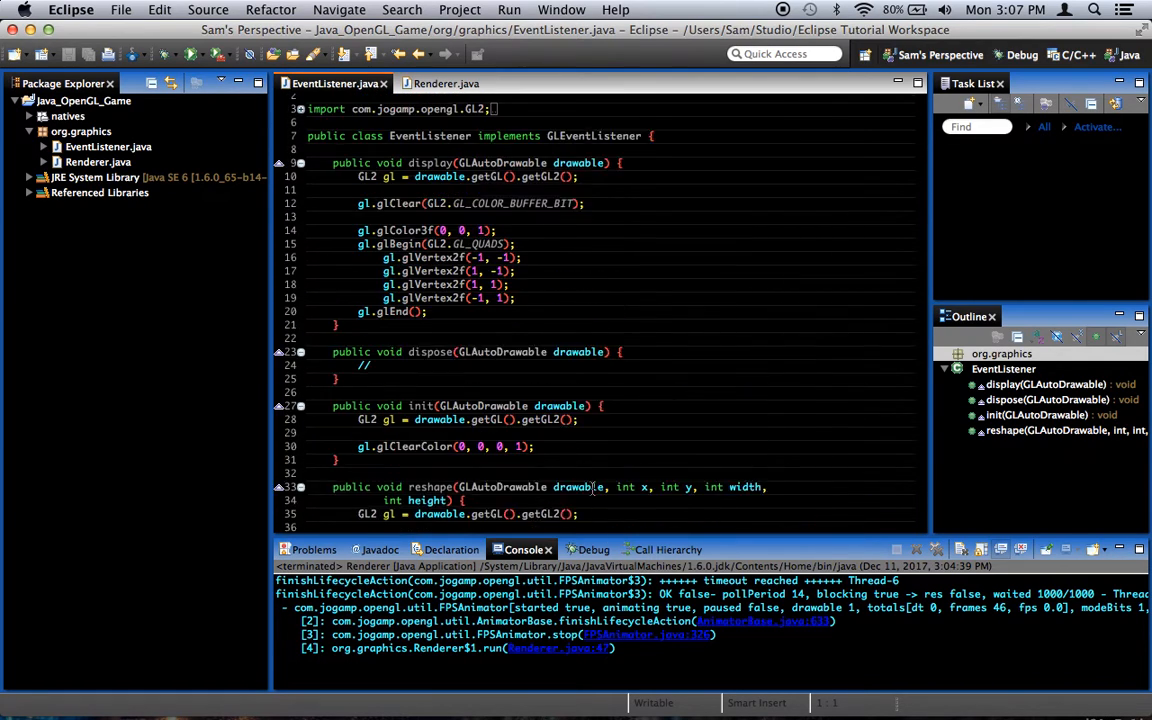
{"action": "scroll", "scroll_direction": "down", "scroll_amount": 3}
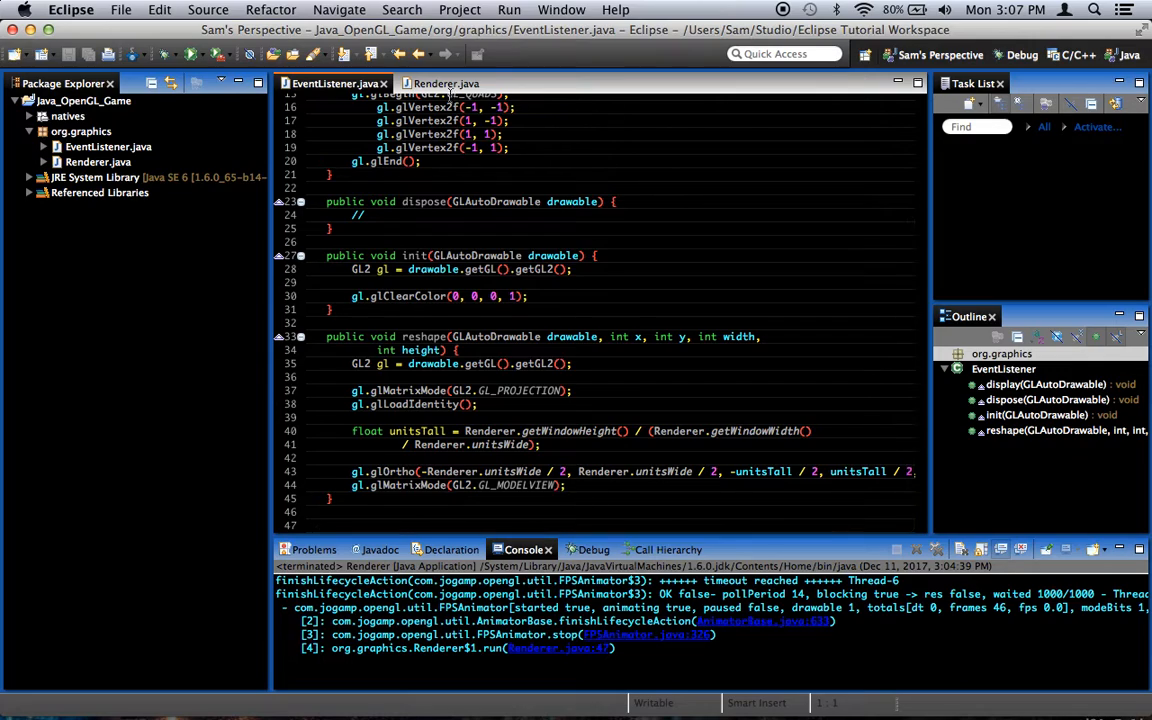
{"action": "mouse_move", "coordinate": [444, 84]}
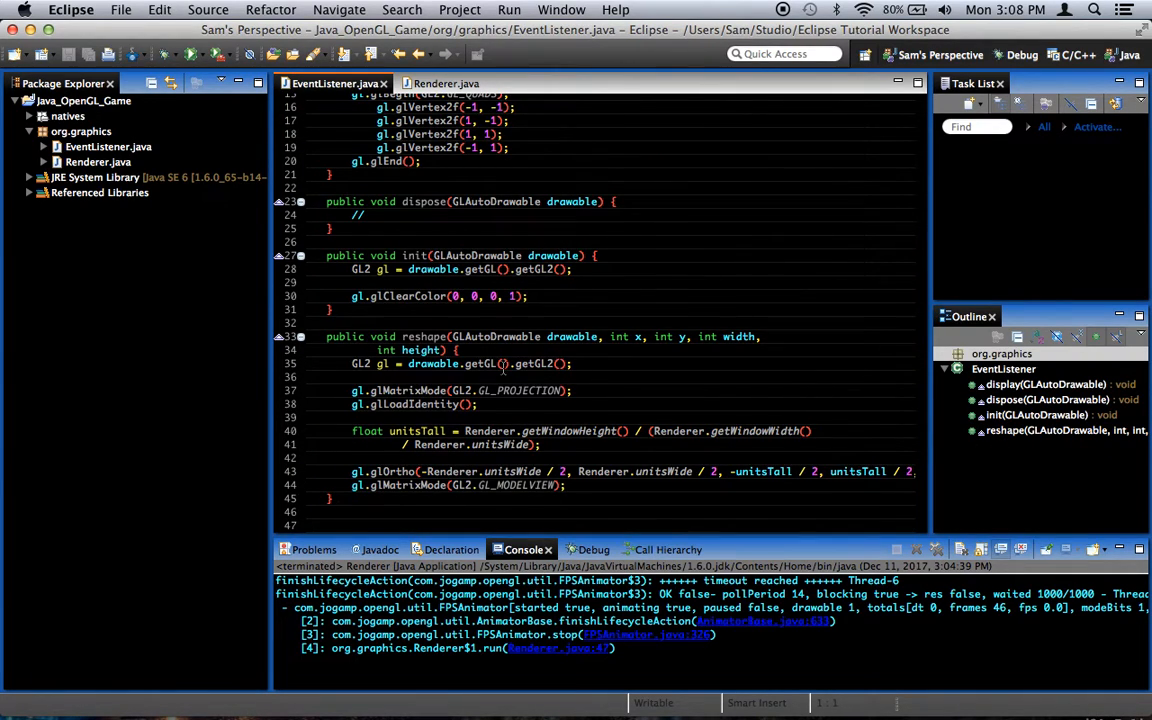
{"action": "mouse_move", "coordinate": [410, 404]}
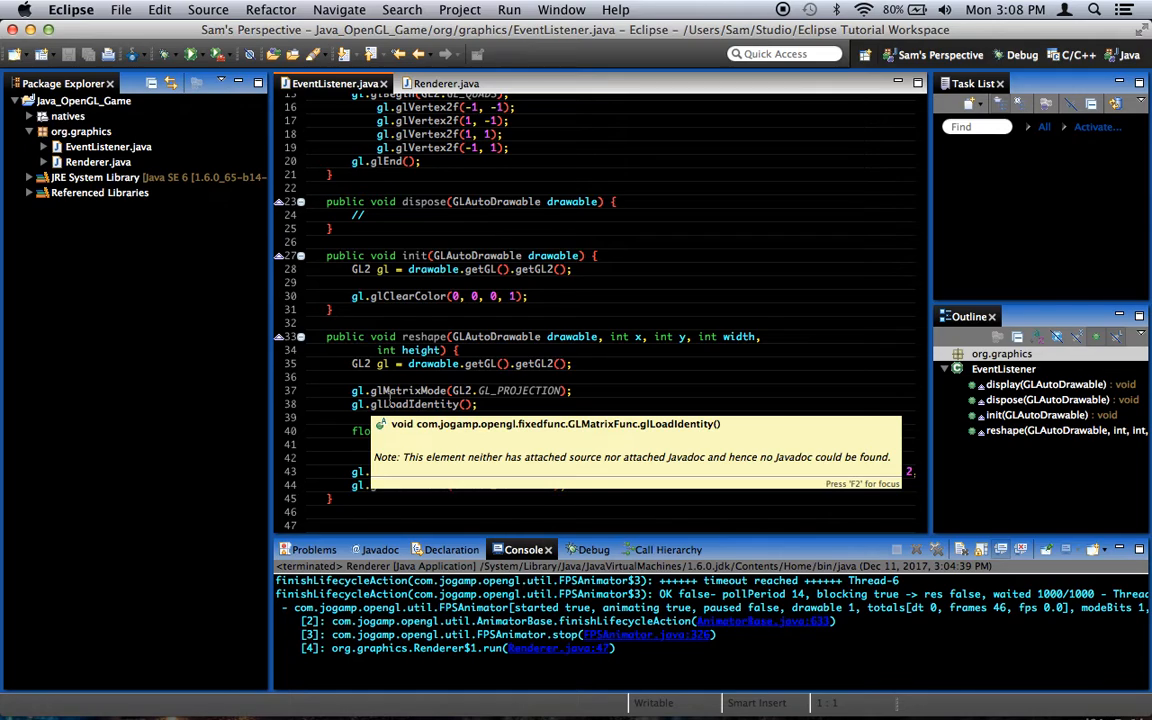
{"action": "mouse_move", "coordinate": [744, 434]}
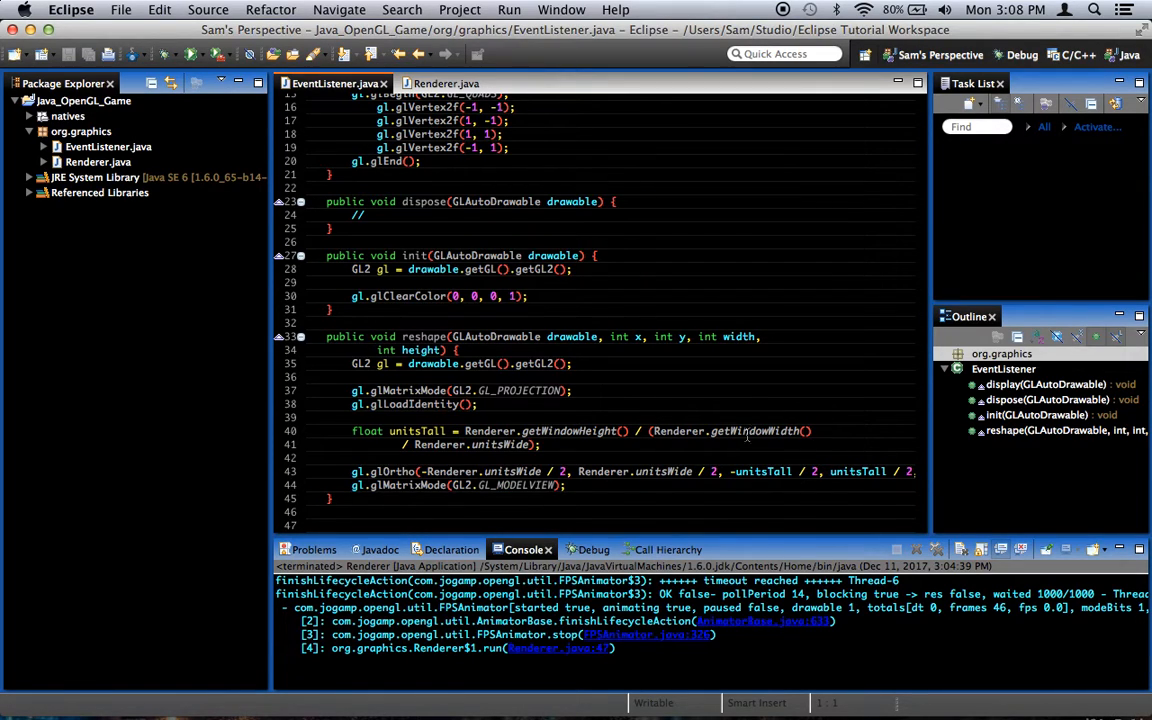
{"action": "mouse_move", "coordinate": [770, 322]}
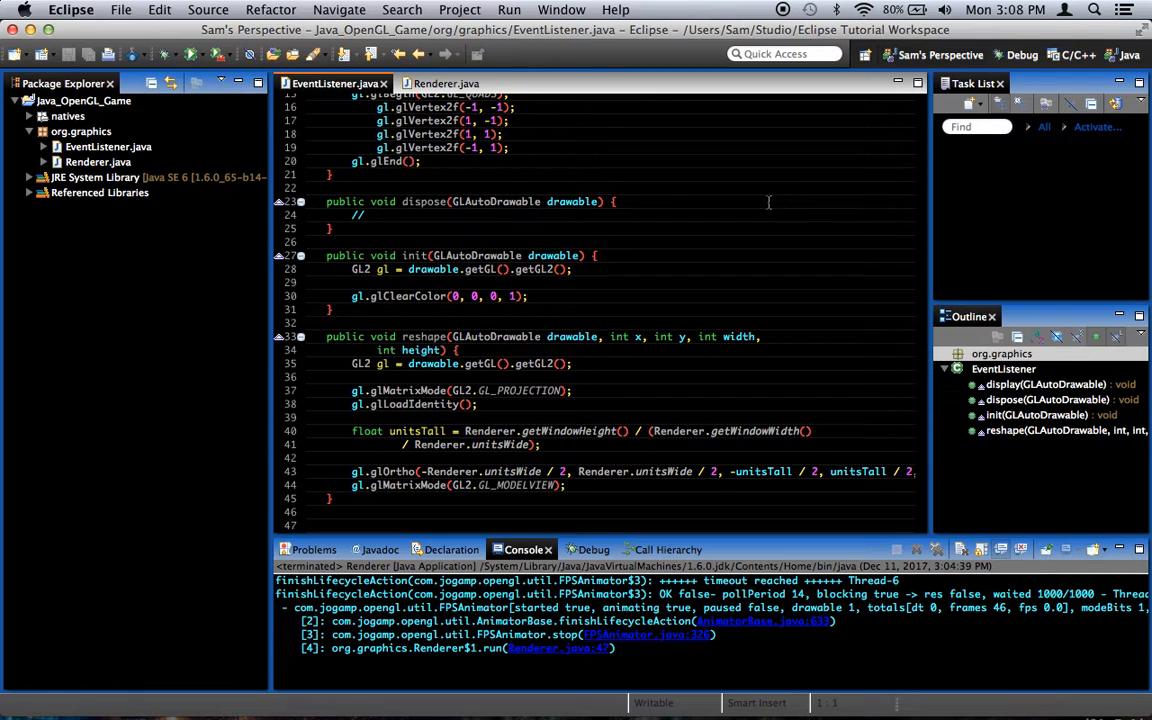
{"action": "scroll", "scroll_direction": "up", "scroll_amount": 3}
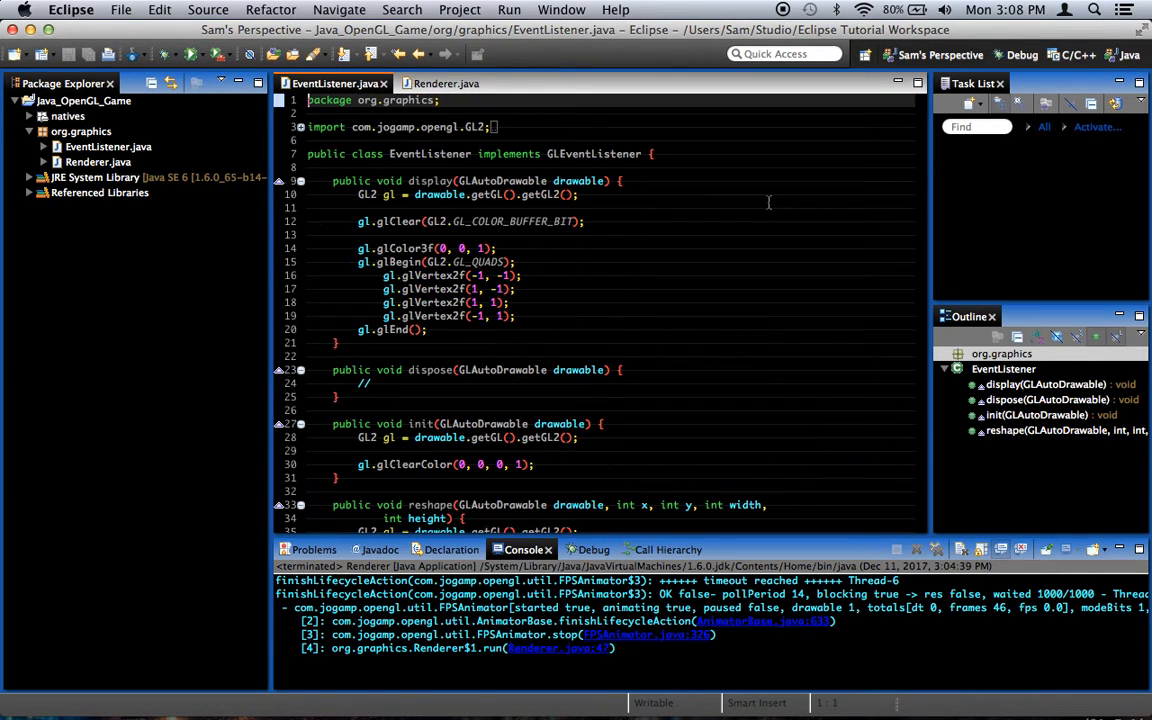
{"action": "scroll", "scroll_direction": "down", "scroll_amount": 3}
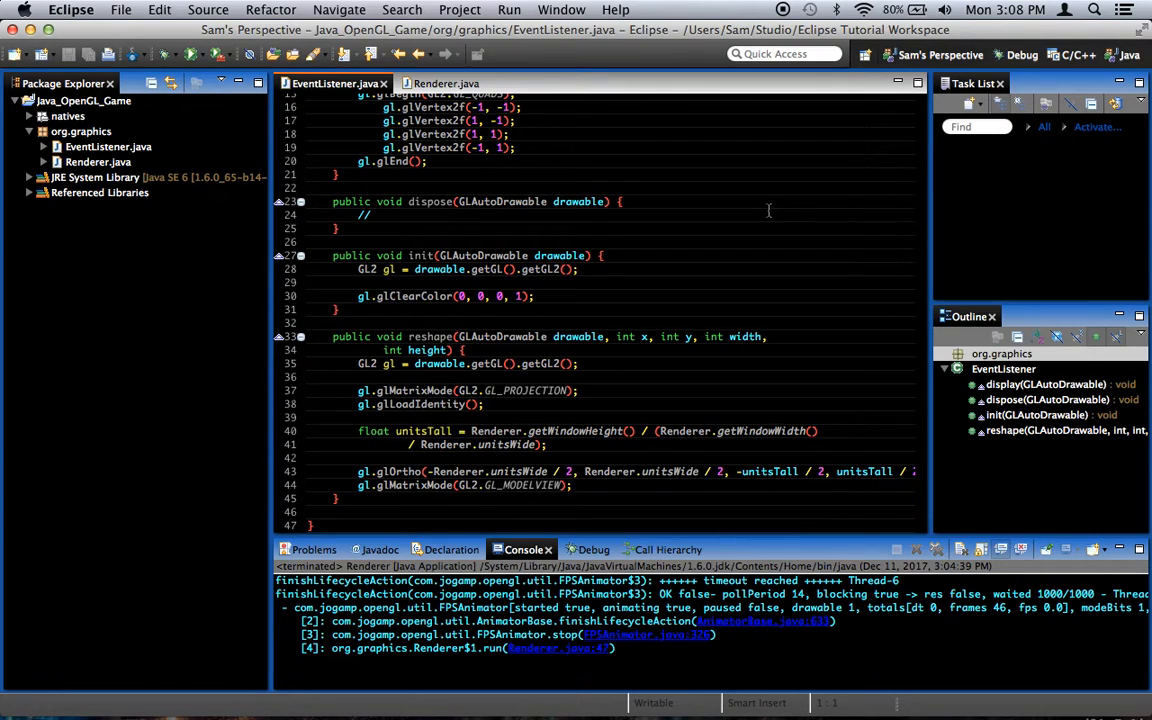
{"action": "mouse_move", "coordinate": [952, 230]}
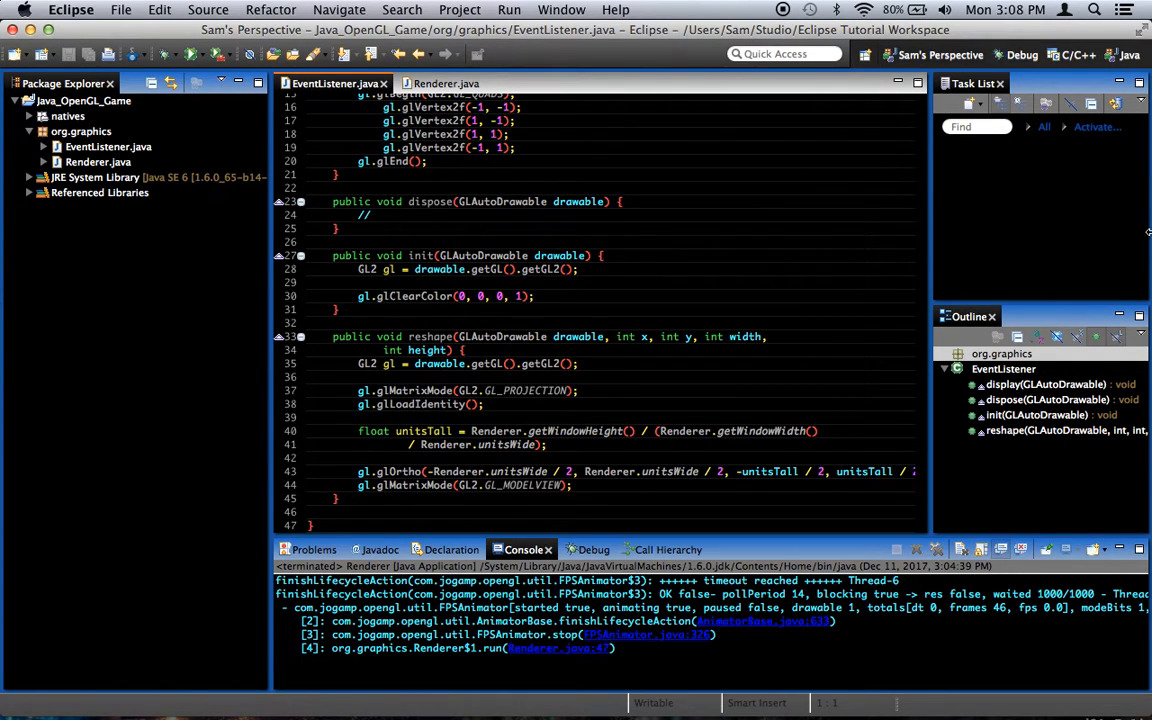
{"action": "mouse_move", "coordinate": [4, 344]}
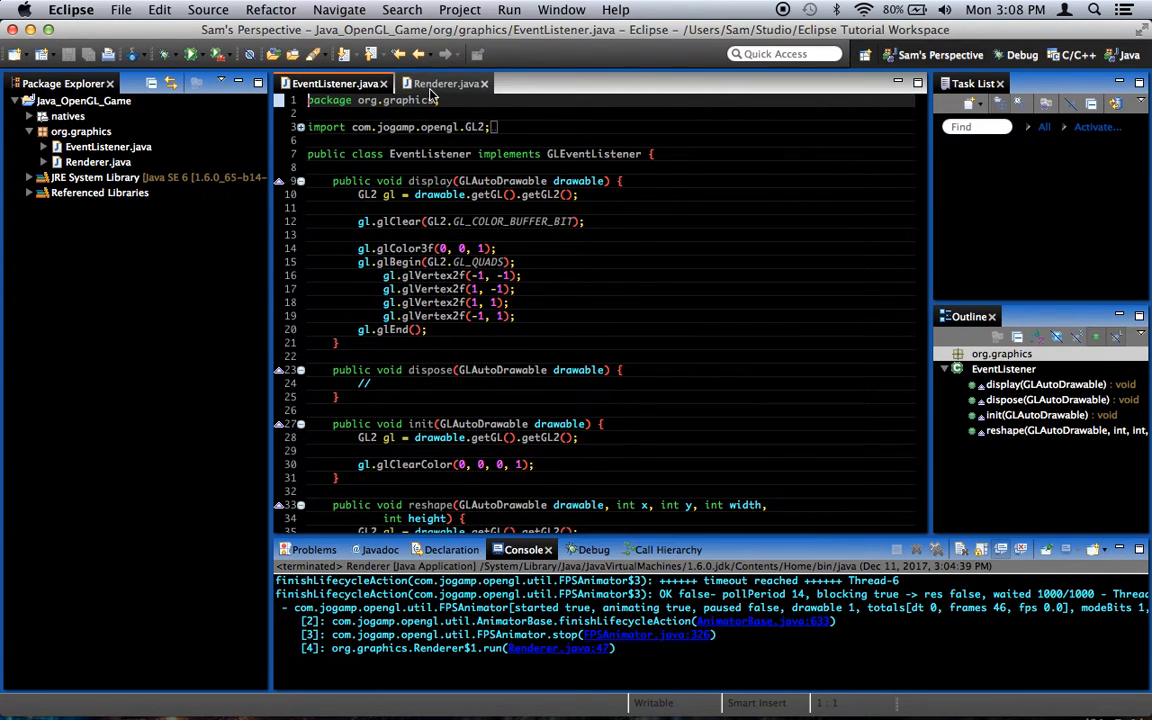
Show Renderer.java at init() with the unitsWide = 10 field and window setup code.
{"action": "left_click", "coordinate": [444, 84]}
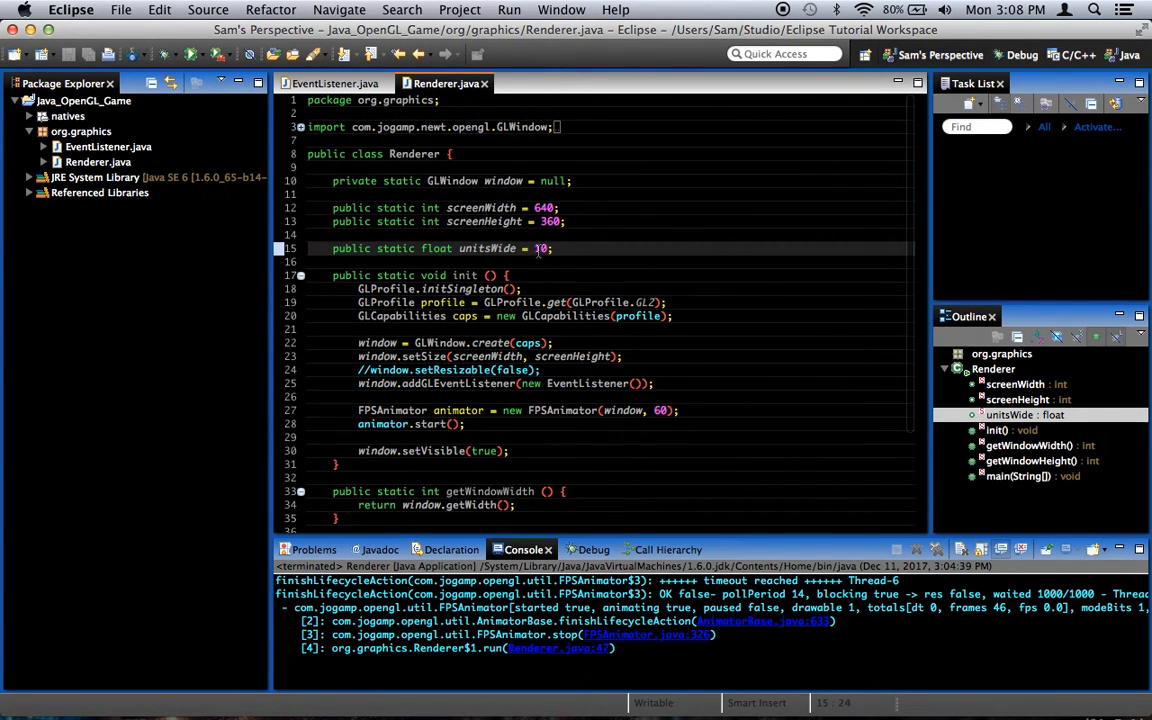
{"action": "scroll", "scroll_direction": "down", "scroll_amount": 3}
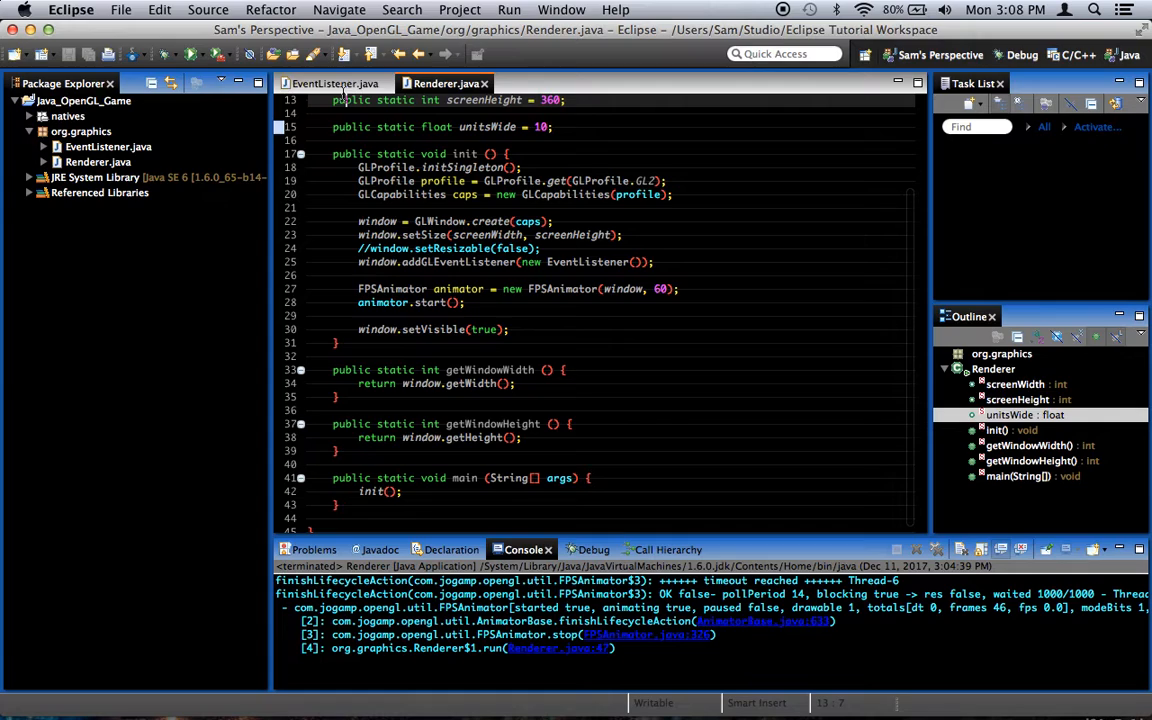
{"action": "left_click", "coordinate": [552, 126]}
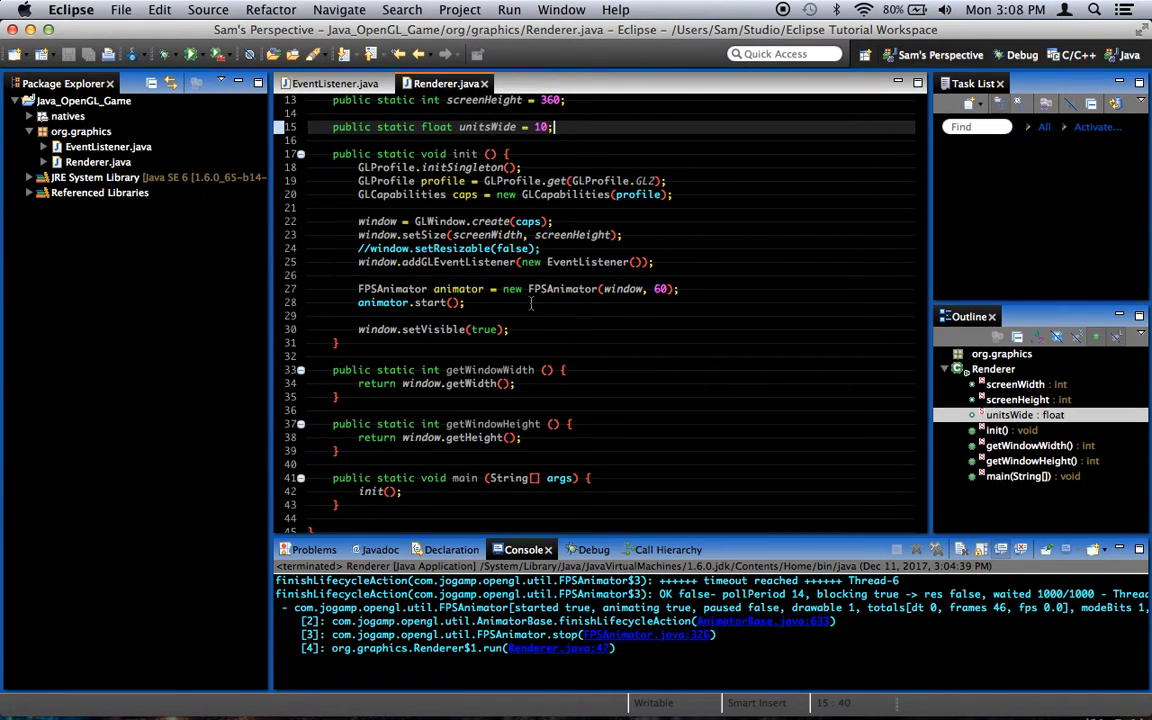
{"action": "mouse_move", "coordinate": [384, 316]}
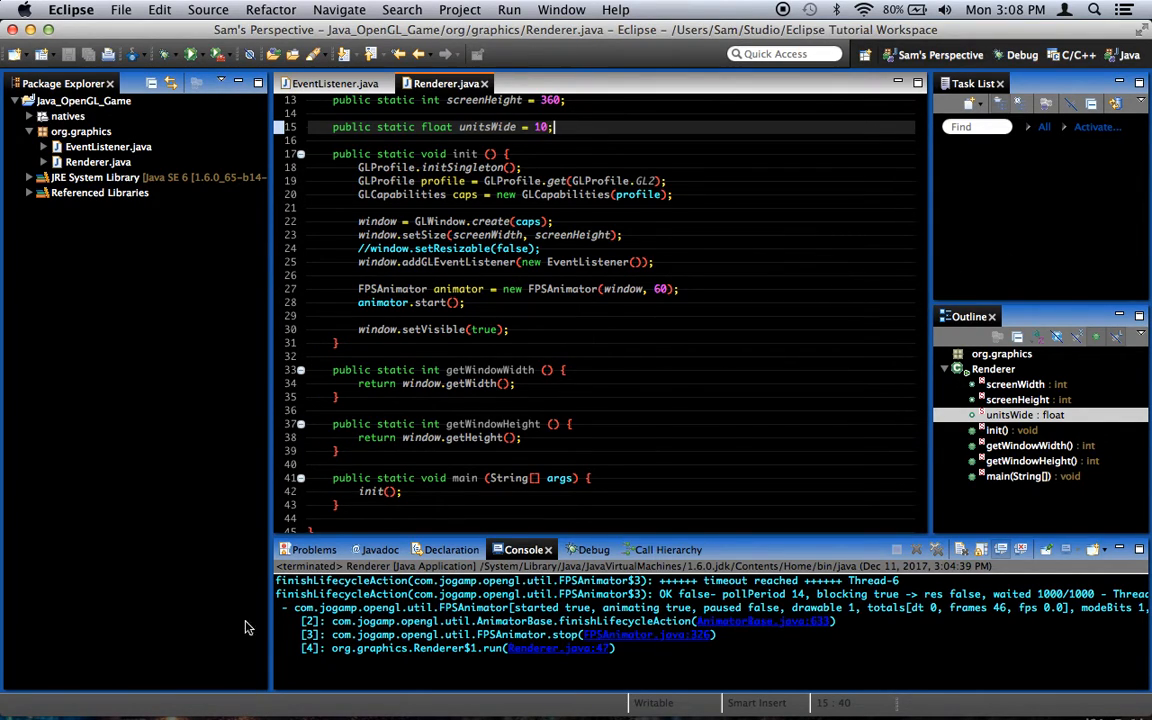
{"action": "mouse_move", "coordinate": [124, 400]}
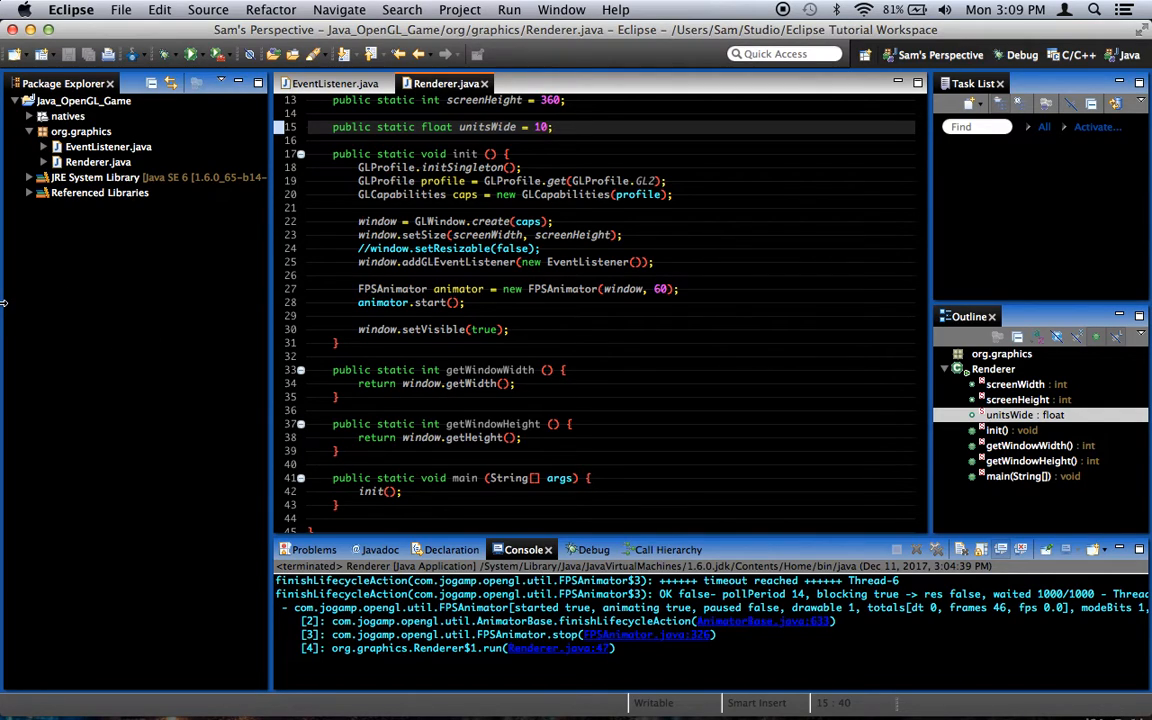
{"action": "mouse_move", "coordinate": [696, 240]}
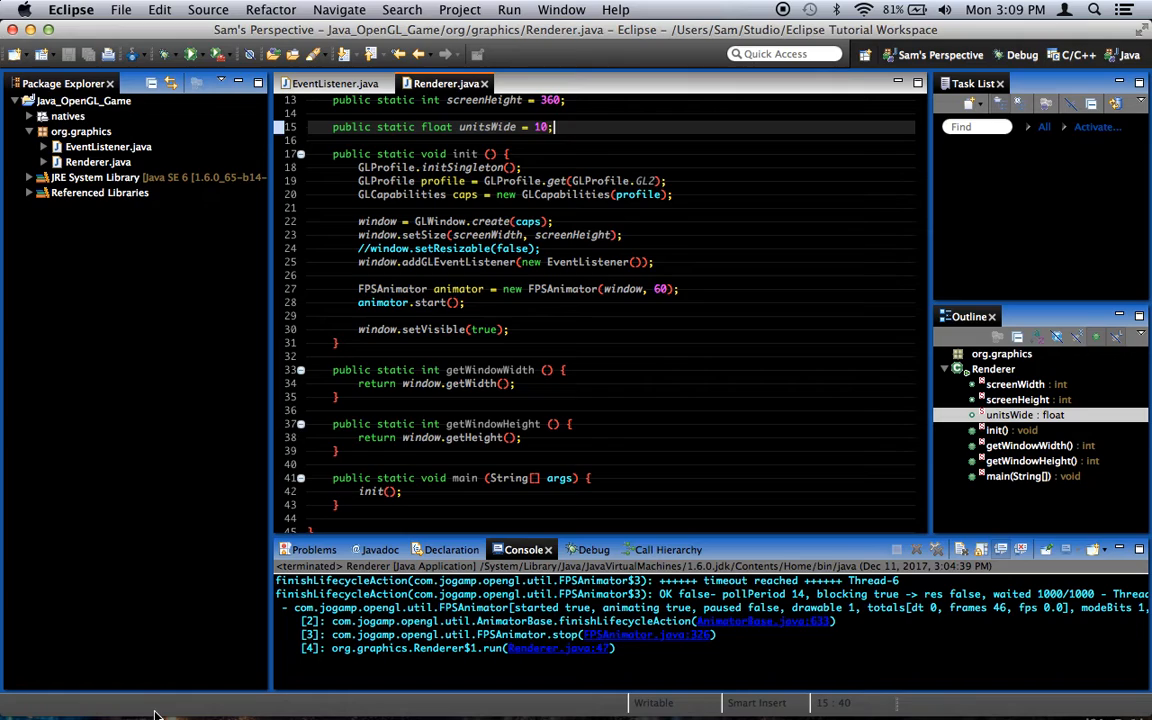
{"action": "mouse_move", "coordinate": [170, 6]}
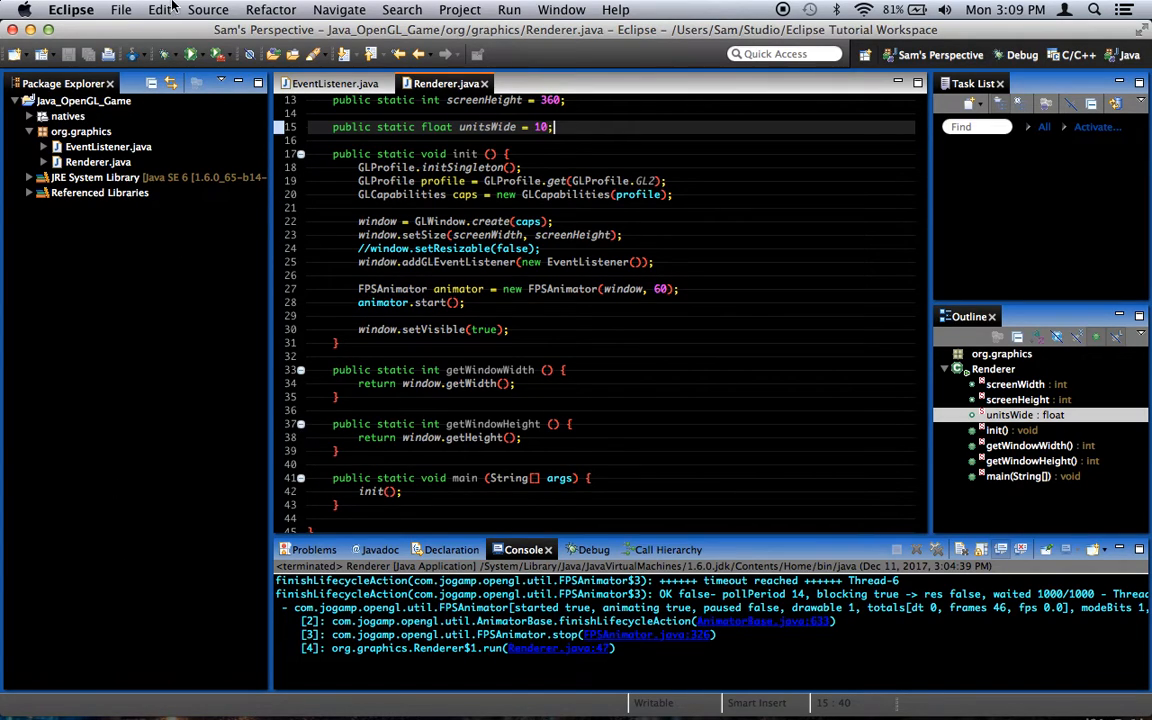
{"action": "mouse_move", "coordinate": [612, 256]}
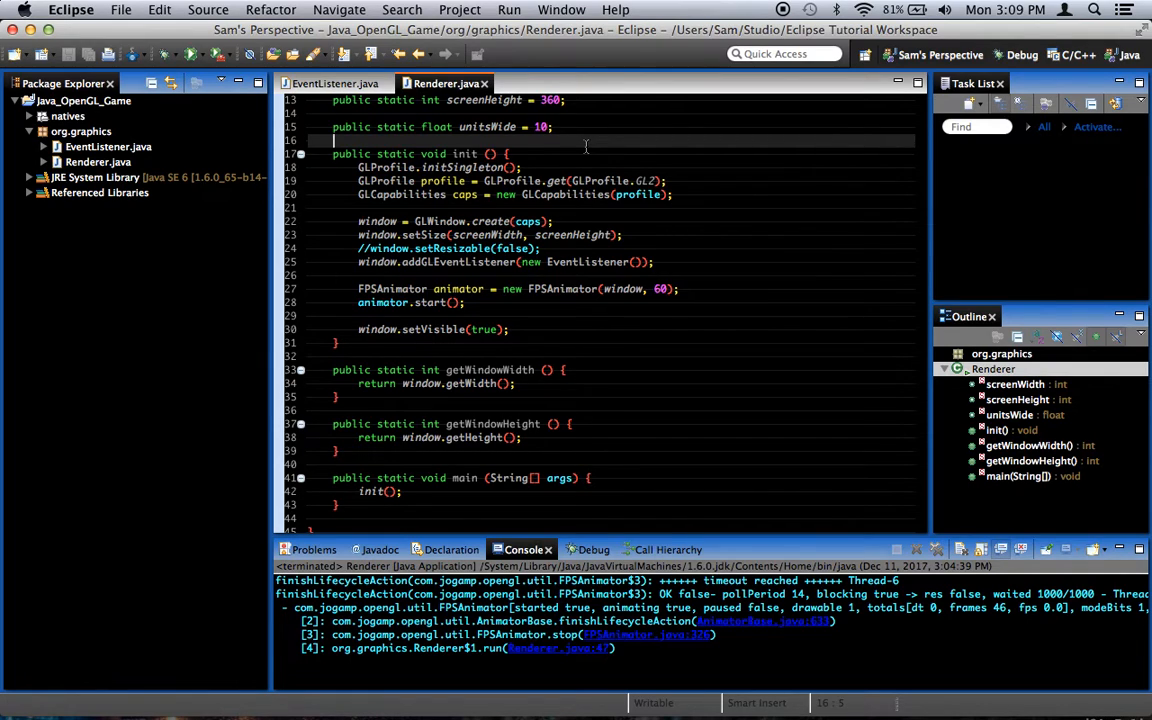
{"action": "mouse_move", "coordinate": [604, 194]}
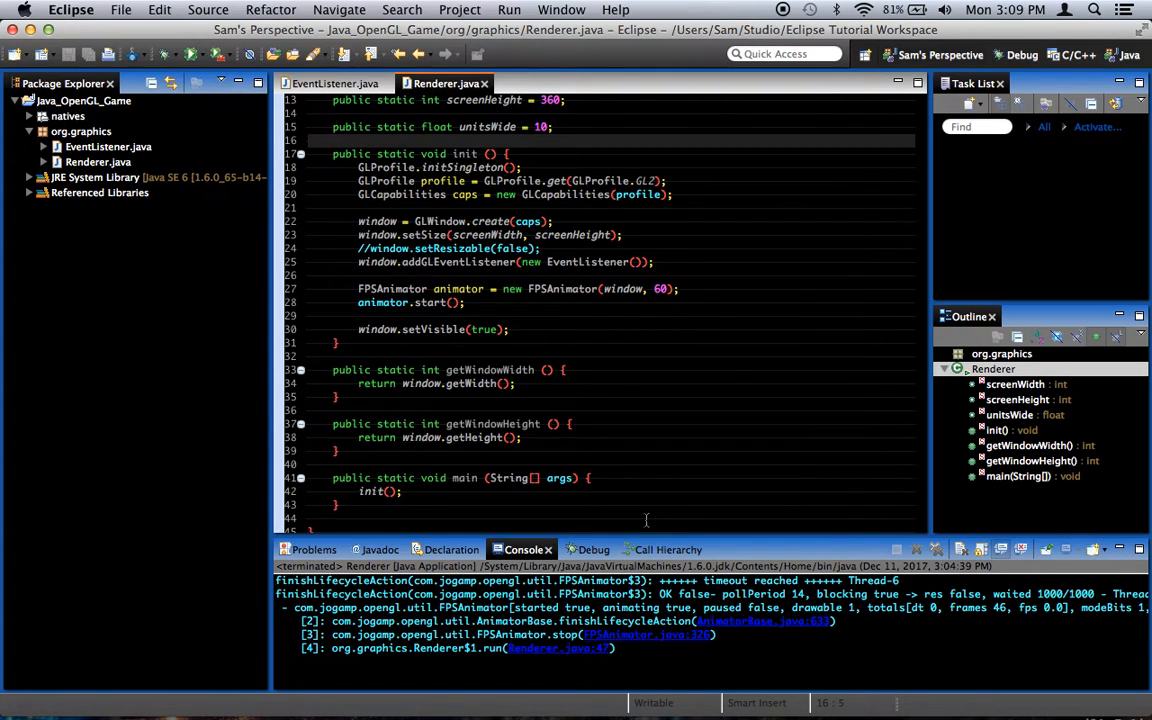
{"action": "scroll", "scroll_direction": "up", "scroll_amount": 3}
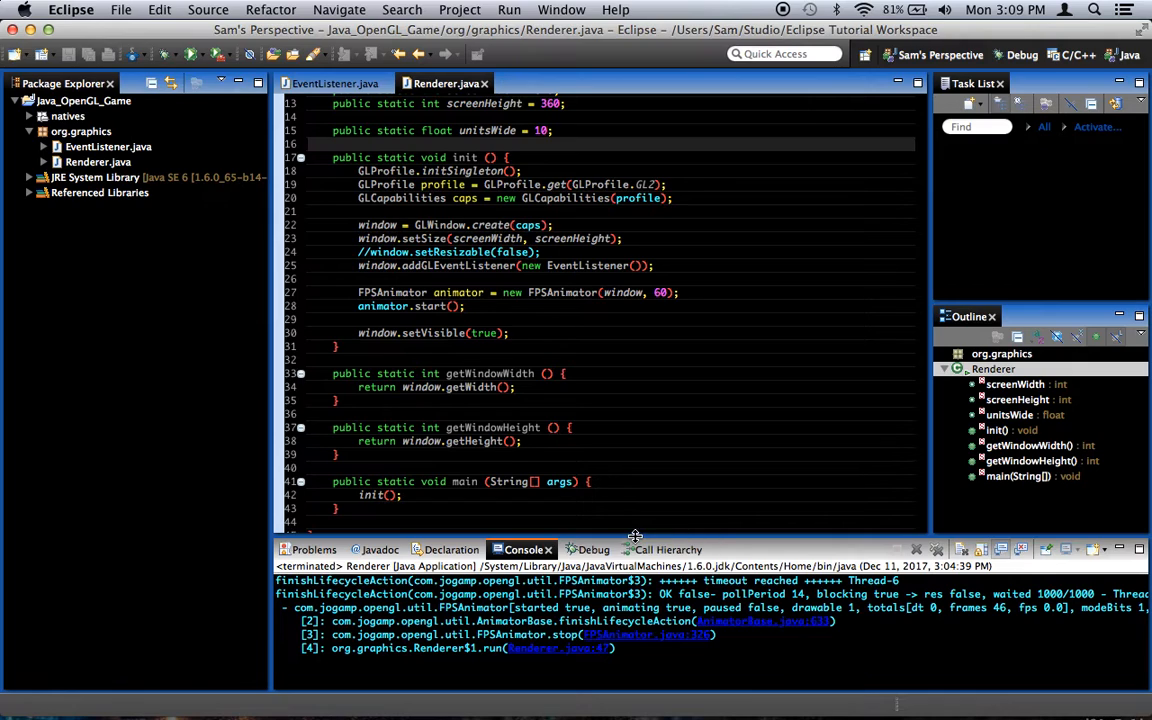
{"action": "left_click_drag", "start_coordinate": [636, 536], "coordinate": [636, 530]}
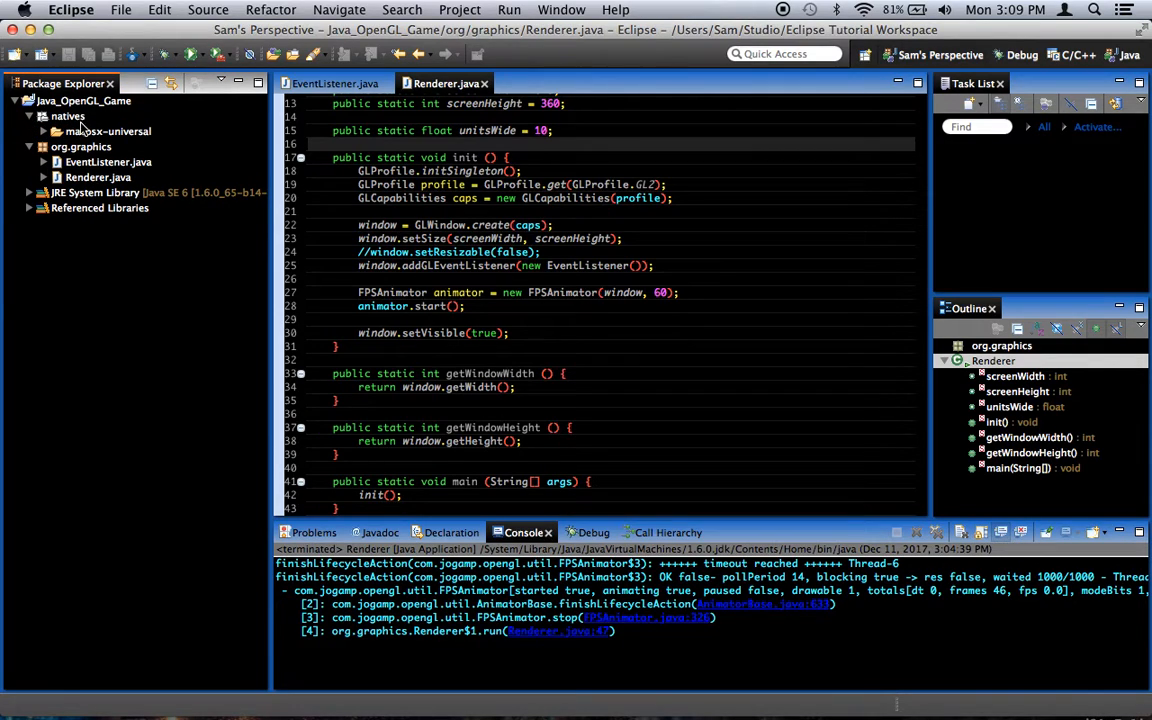
{"action": "mouse_move", "coordinate": [108, 132]}
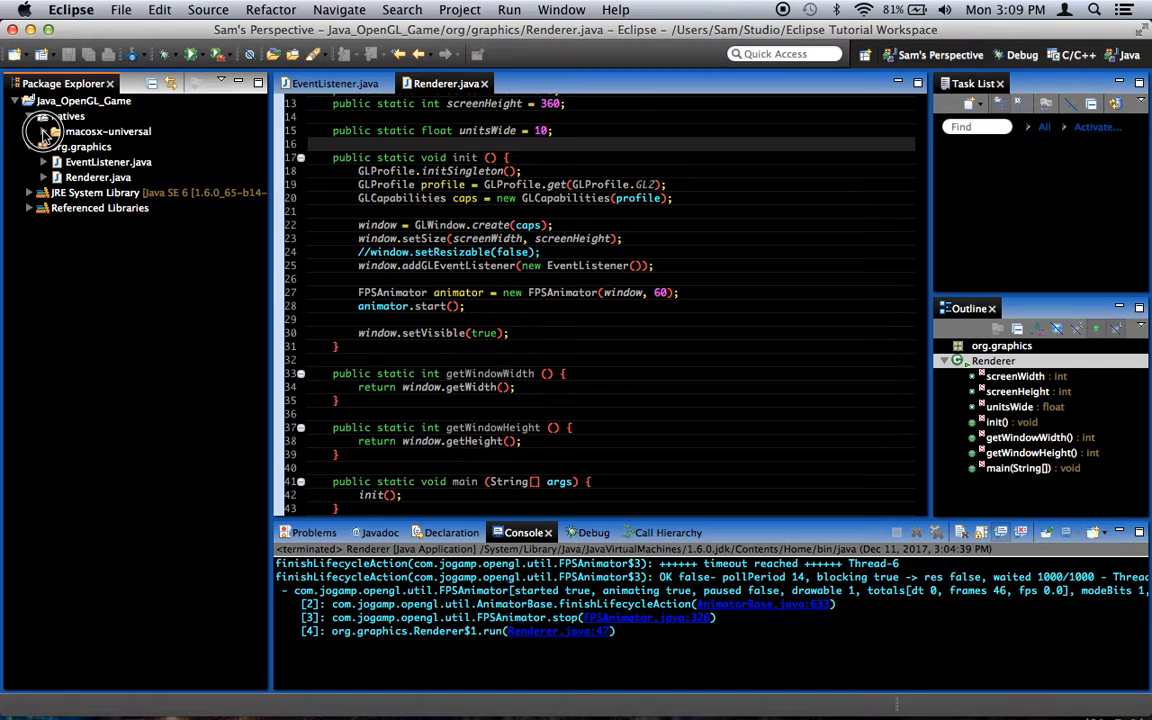
{"action": "left_click", "coordinate": [32, 132]}
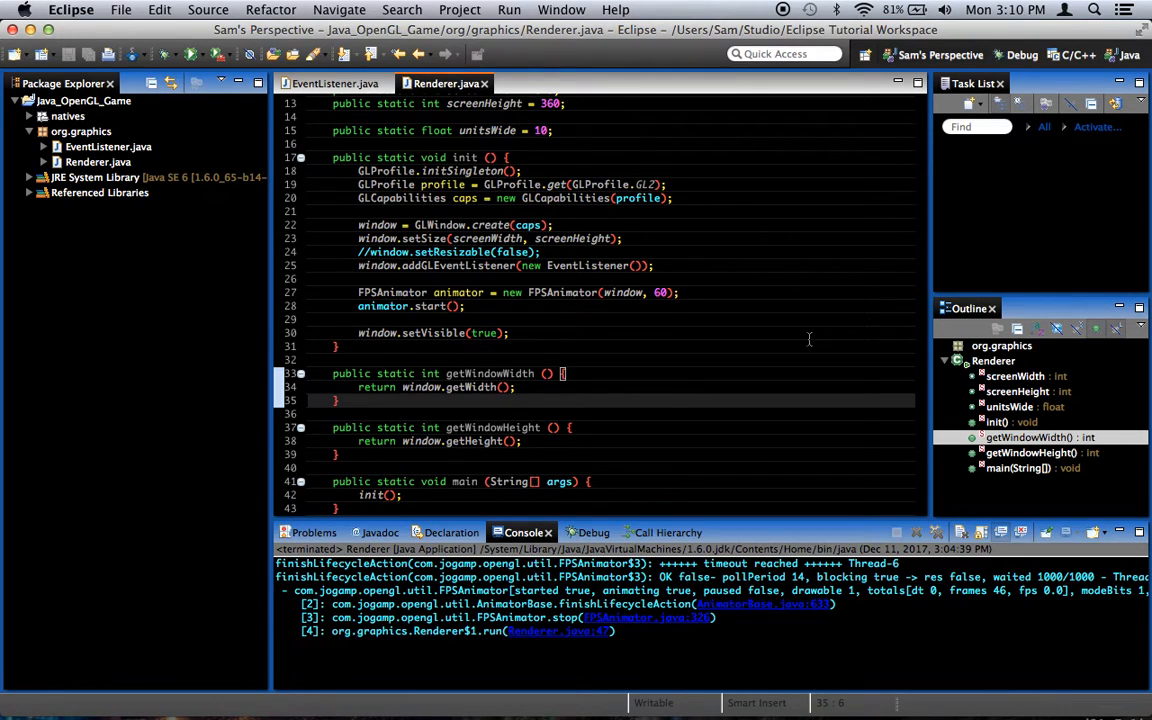
Add window.setFullscreen(true) above window.setVisible(true) in Renderer.init() and uncomment it.
{"action": "left_click", "coordinate": [338, 400]}
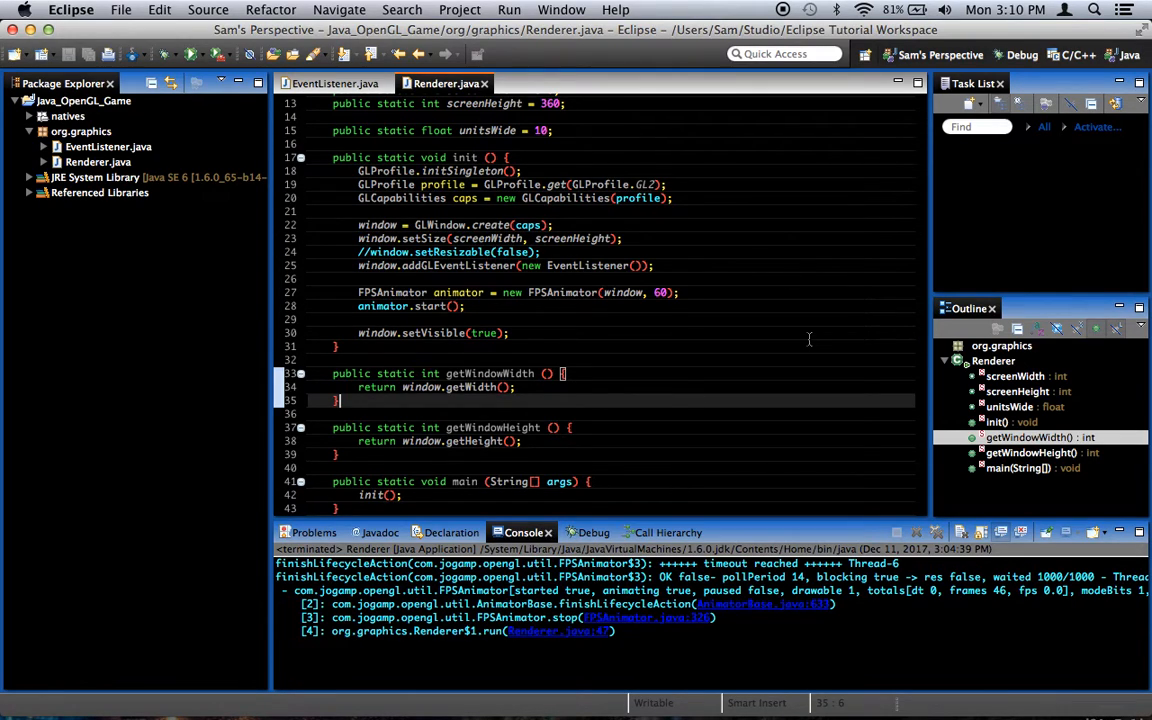
{"action": "mouse_move", "coordinate": [936, 480]}
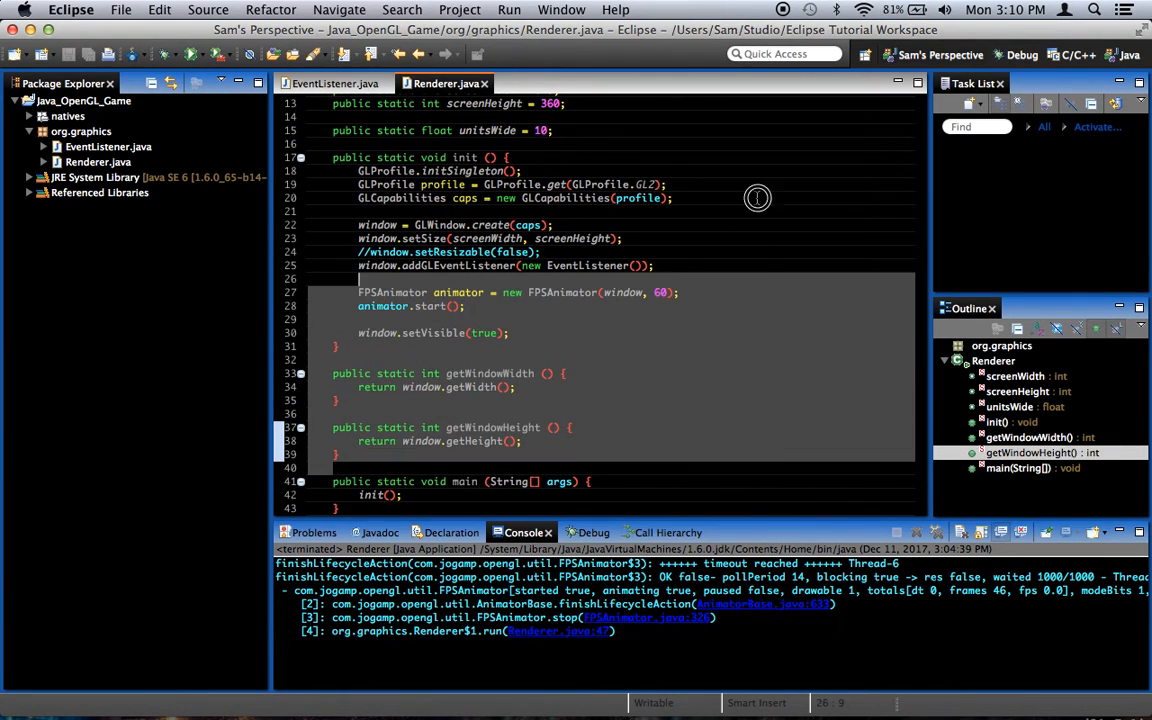
{"action": "left_click", "coordinate": [732, 144]}
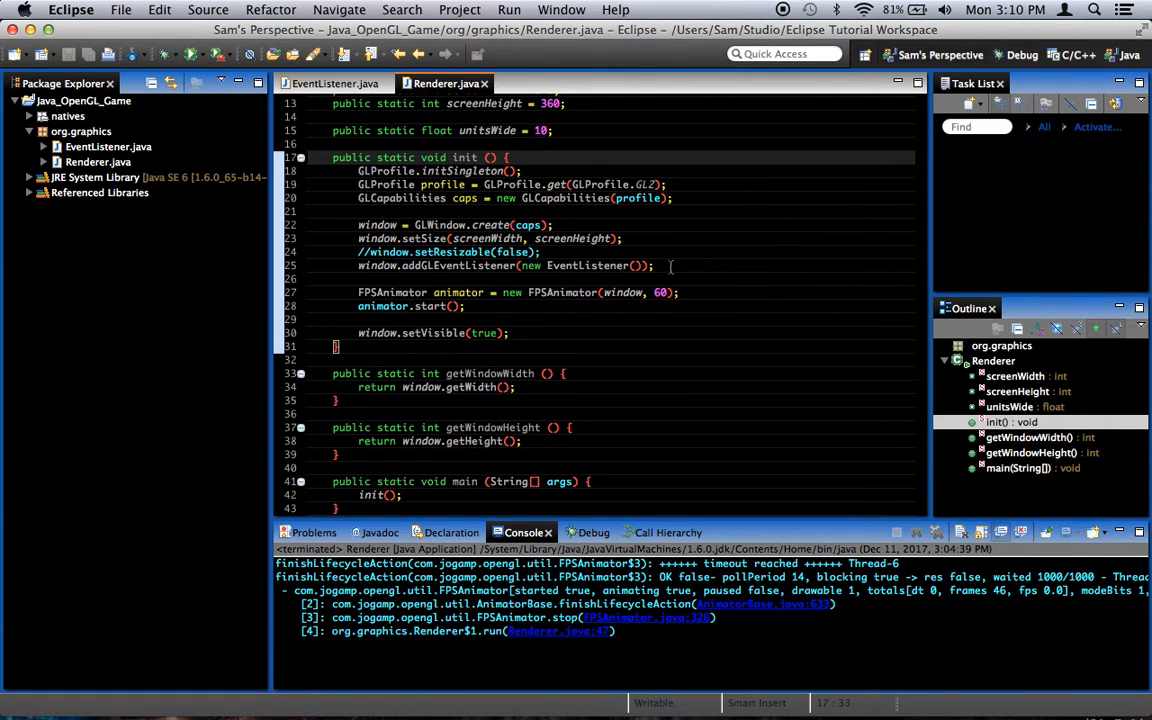
{"action": "left_click", "coordinate": [652, 264]}
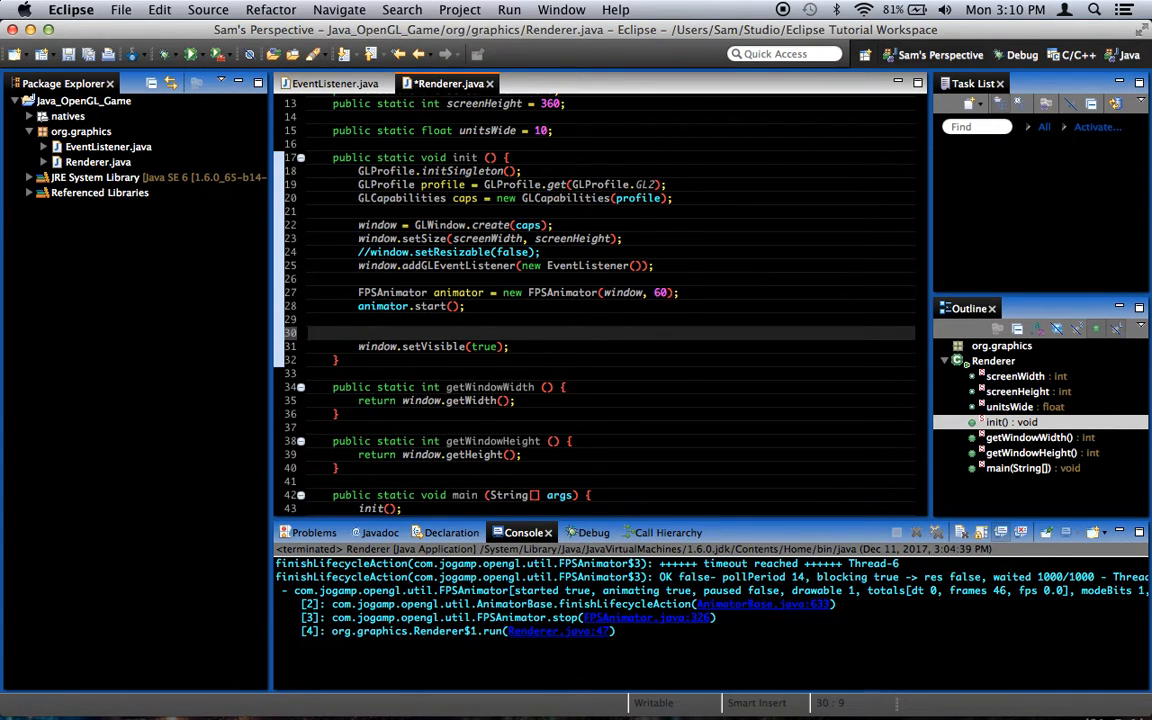
{"action": "type", "text": "window.setFullscreen(true);"}
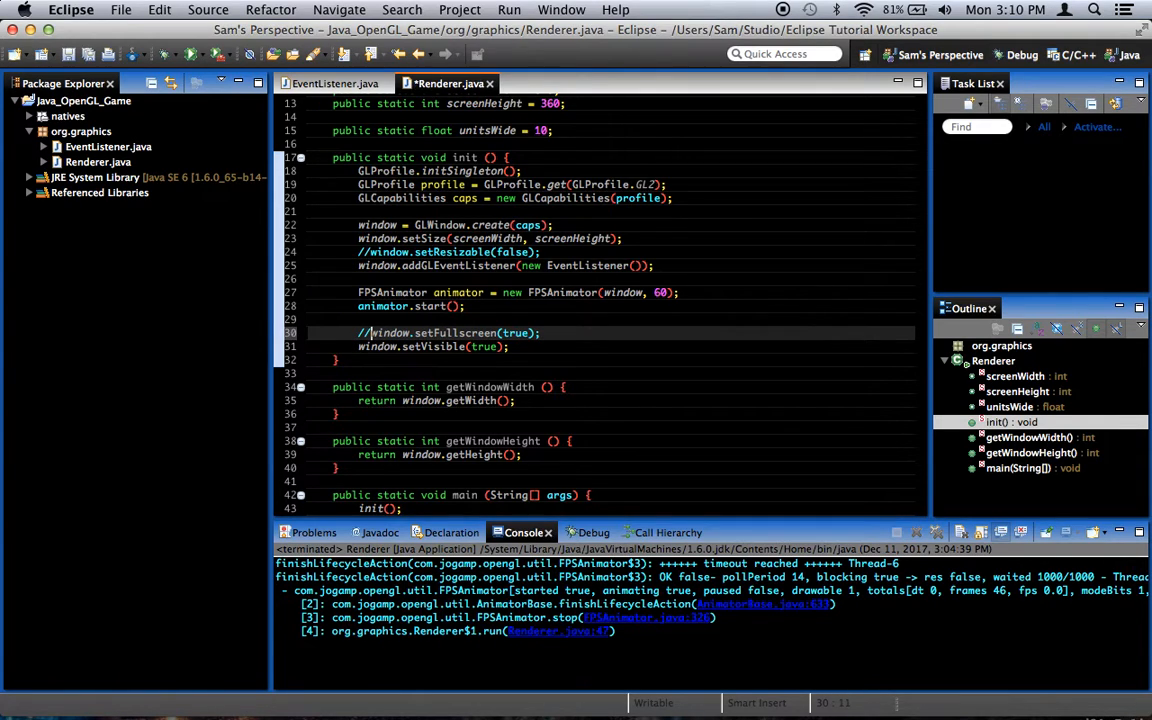
{"action": "left_click", "coordinate": [188, 54]}
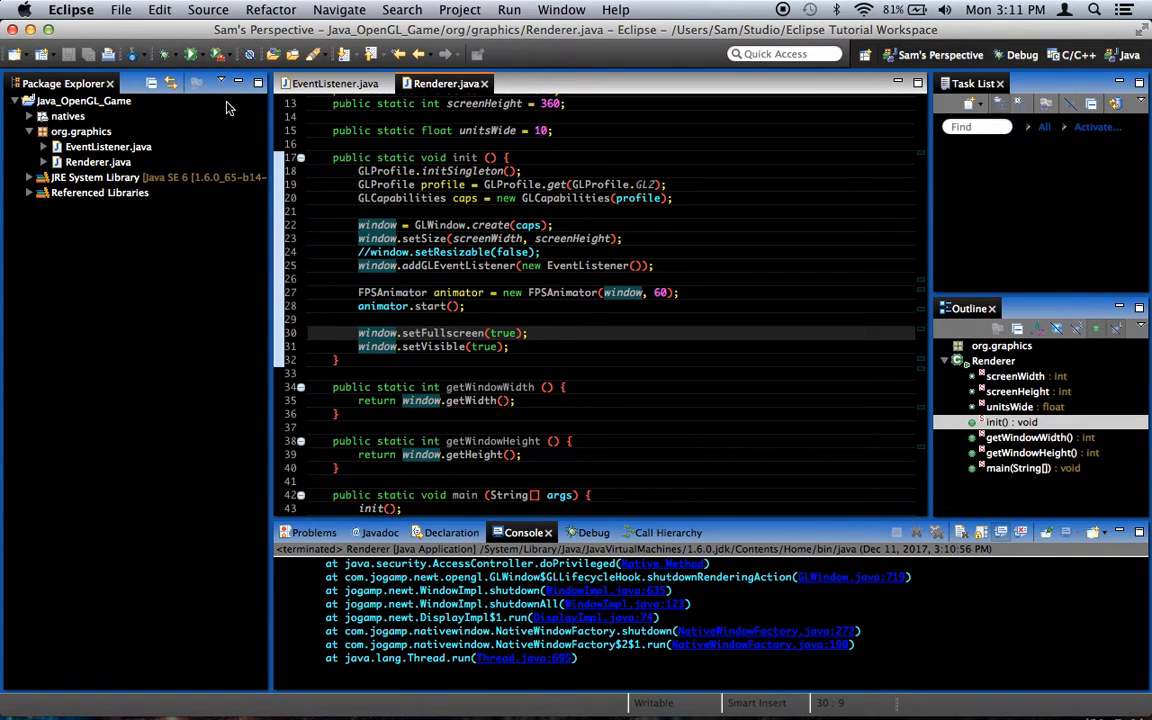
{"action": "left_click", "coordinate": [188, 54]}
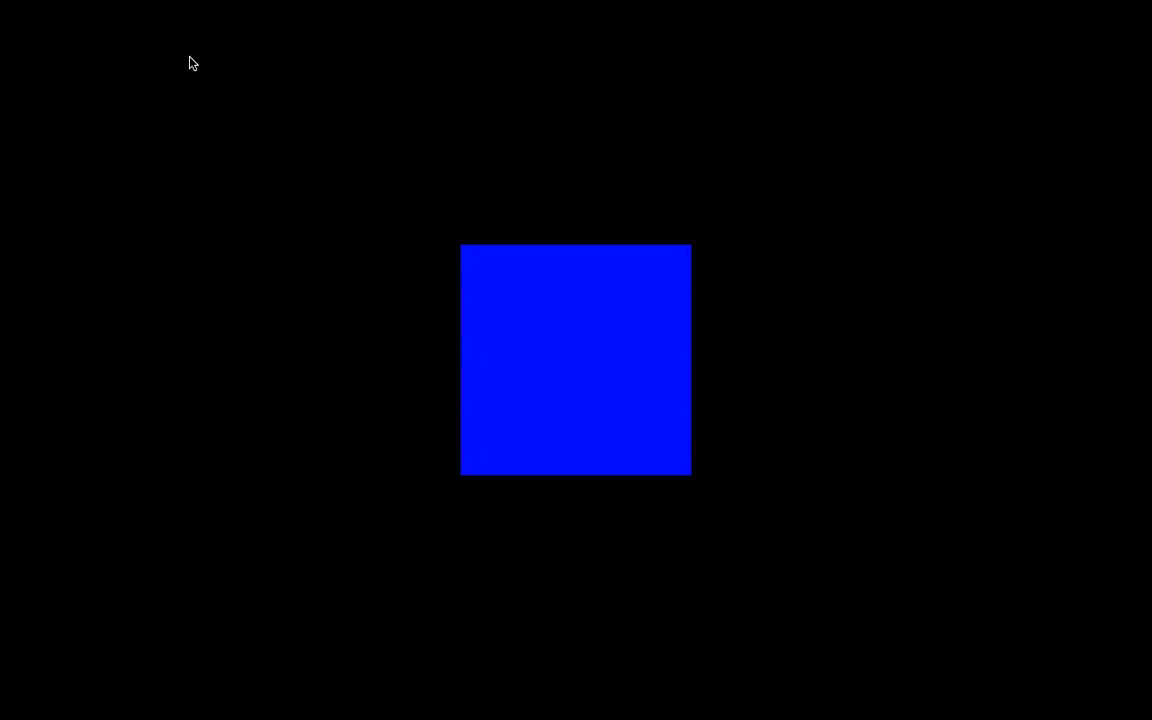
{"action": "mouse_move", "coordinate": [200, 292]}
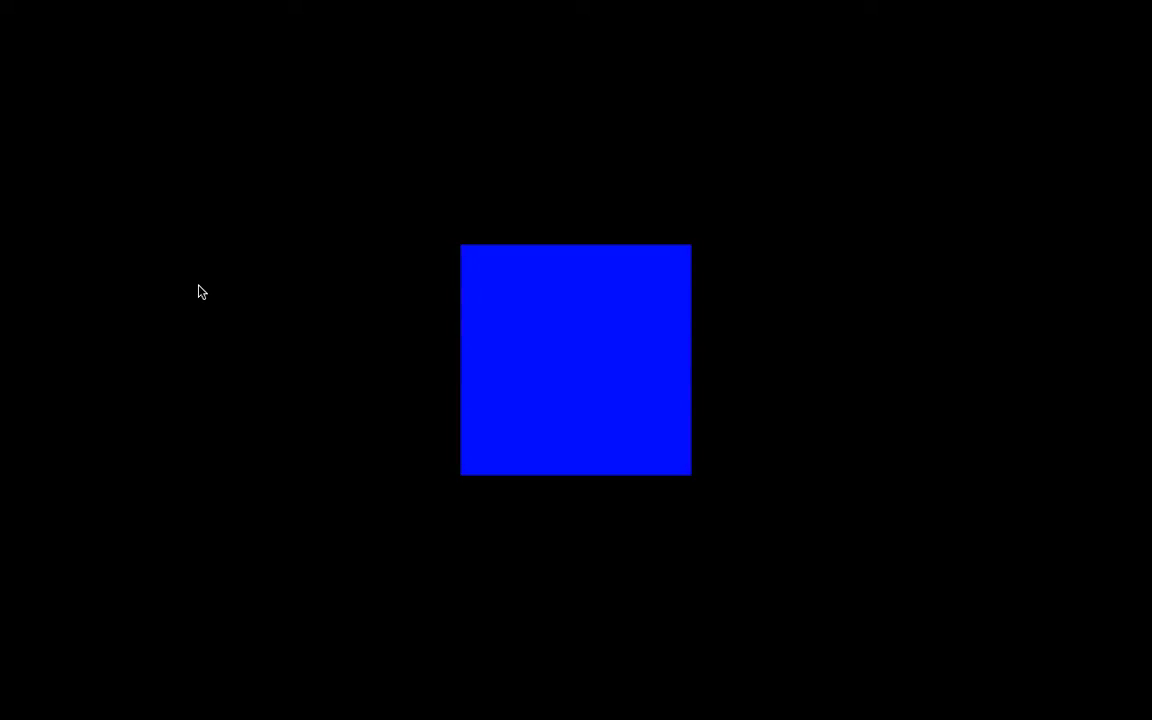
{"action": "mouse_move", "coordinate": [220, 420]}
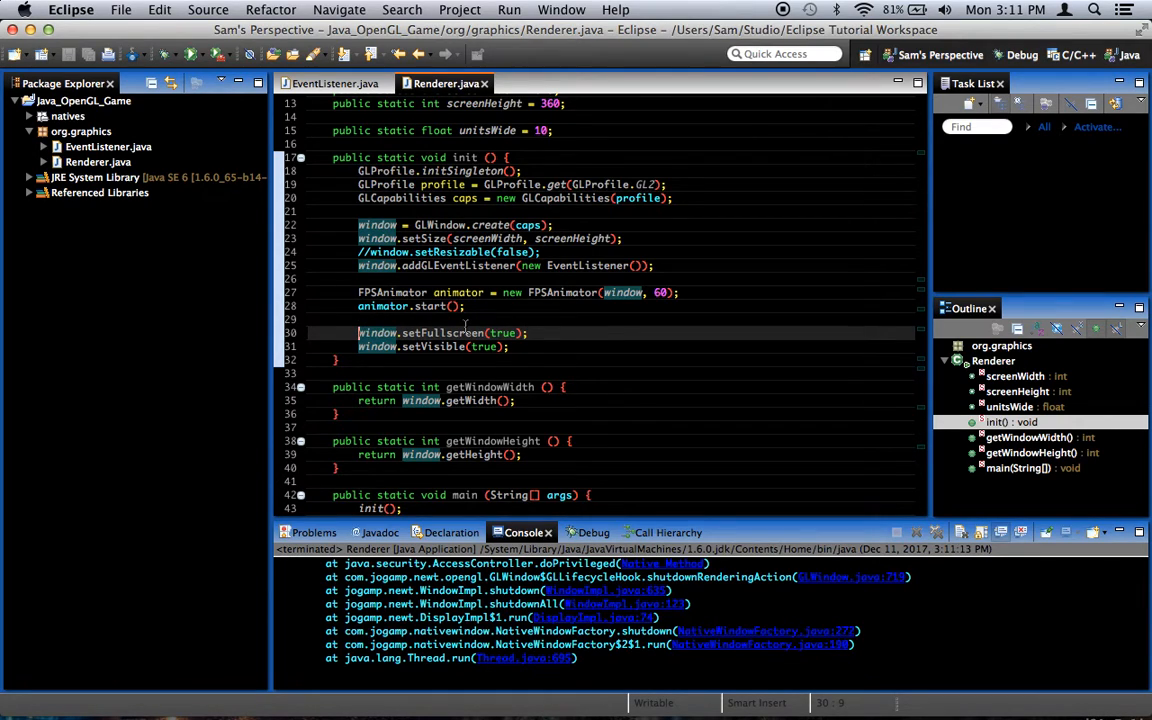
{"action": "mouse_move", "coordinate": [638, 336]}
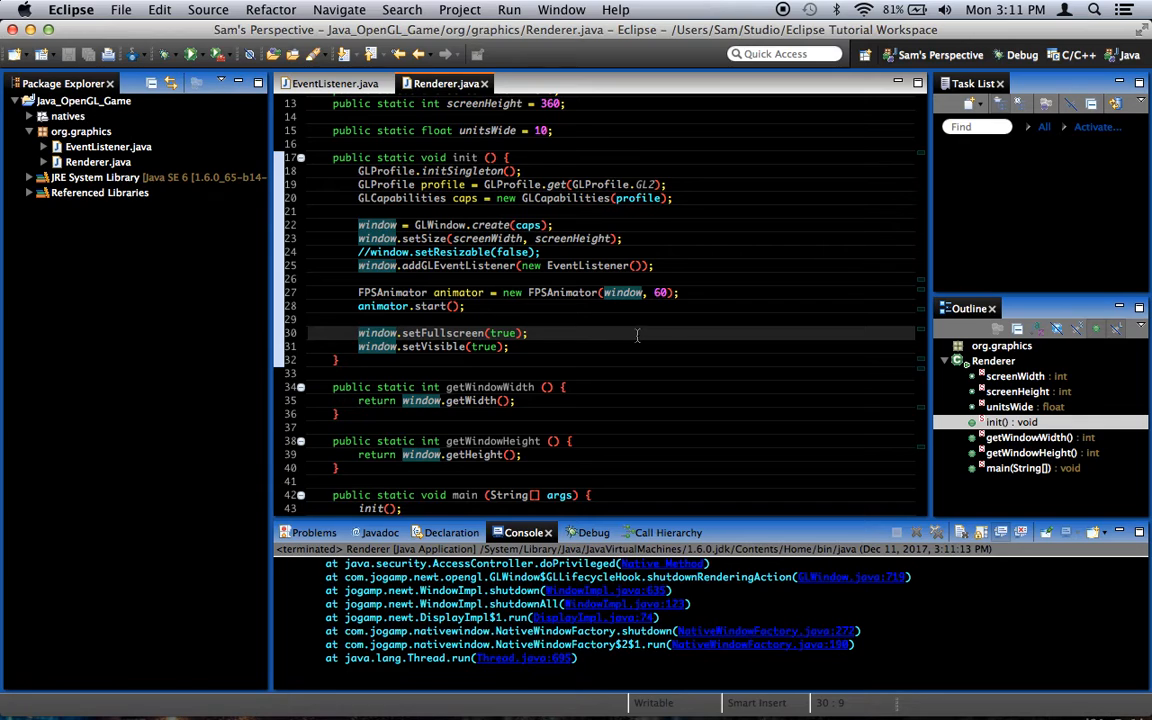
Scroll back up to EventListener's display method drawing the blue quad.
{"action": "scroll", "scroll_direction": "up", "scroll_amount": 3}
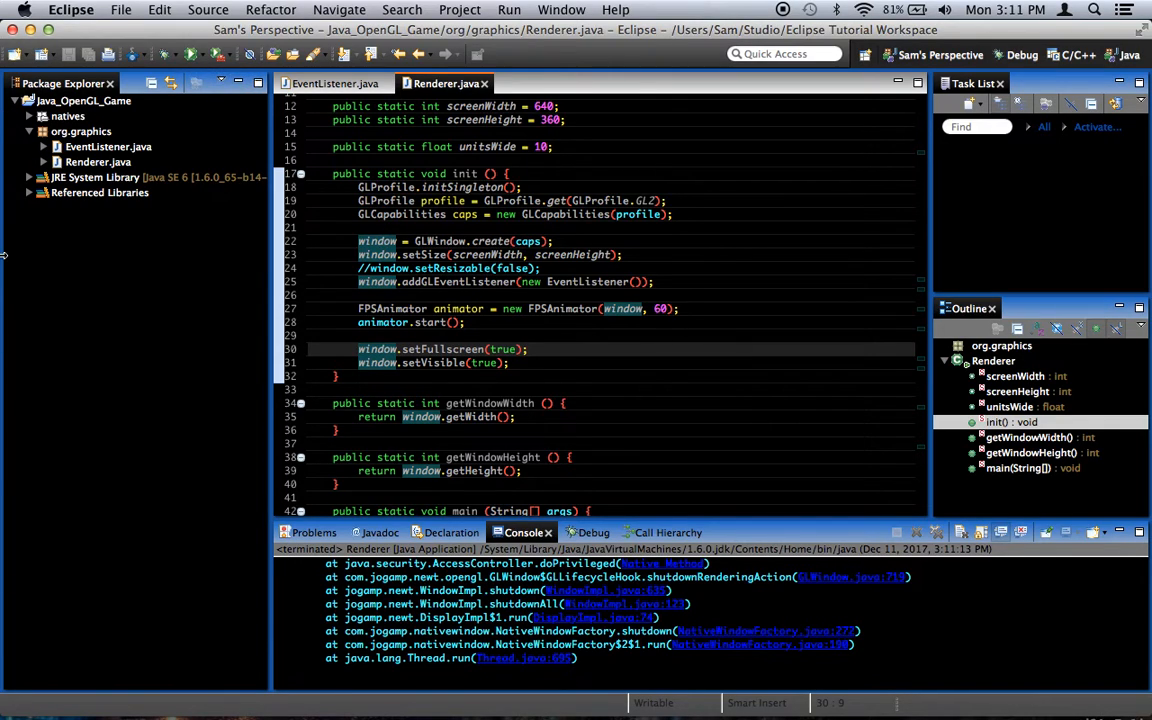
{"action": "mouse_move", "coordinate": [1096, 386]}
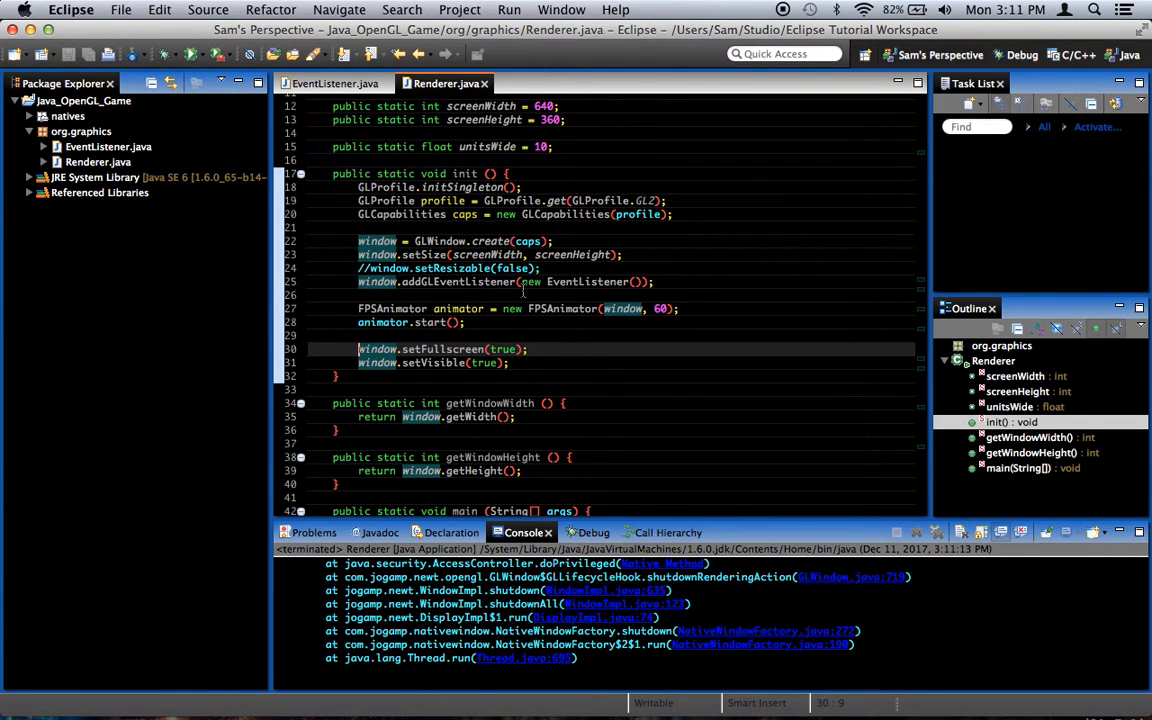
{"action": "scroll", "scroll_direction": "up", "scroll_amount": 3}
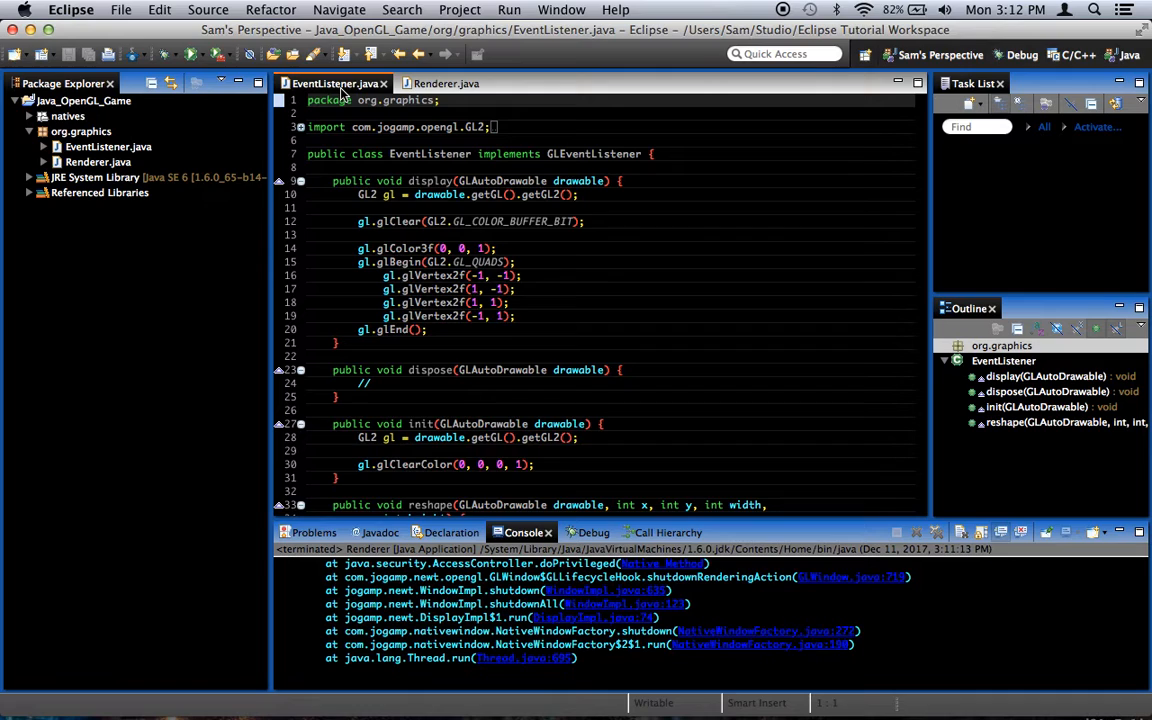
Change gl.glClearColor(0, 0, 0, 1) to gl.glClearColor(1, 0, 0, 1) in EventListener.init().
{"action": "scroll", "scroll_direction": "down", "scroll_amount": 3}
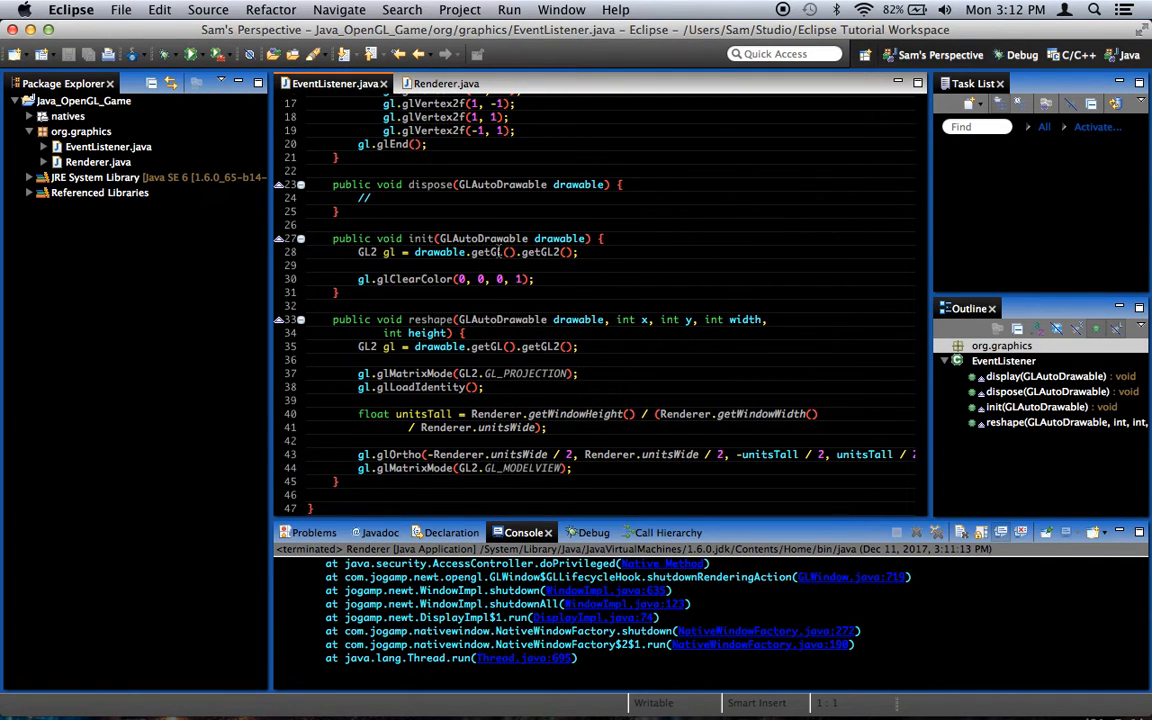
{"action": "left_click", "coordinate": [450, 280]}
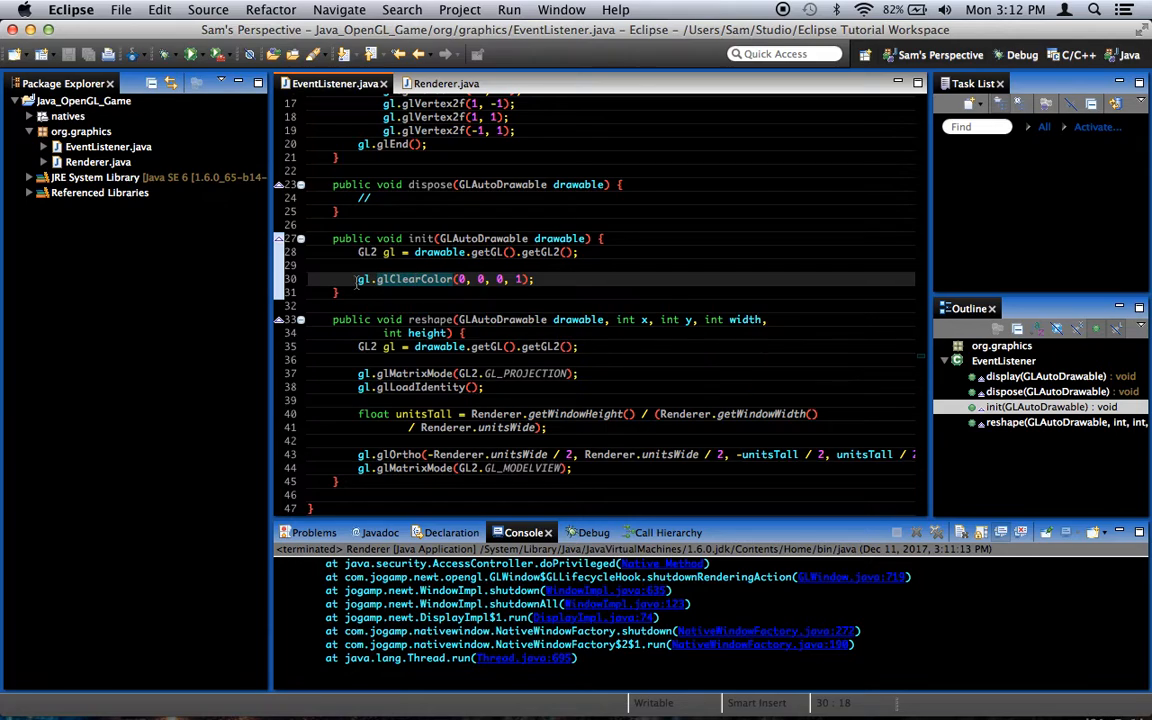
{"action": "left_click", "coordinate": [420, 238]}
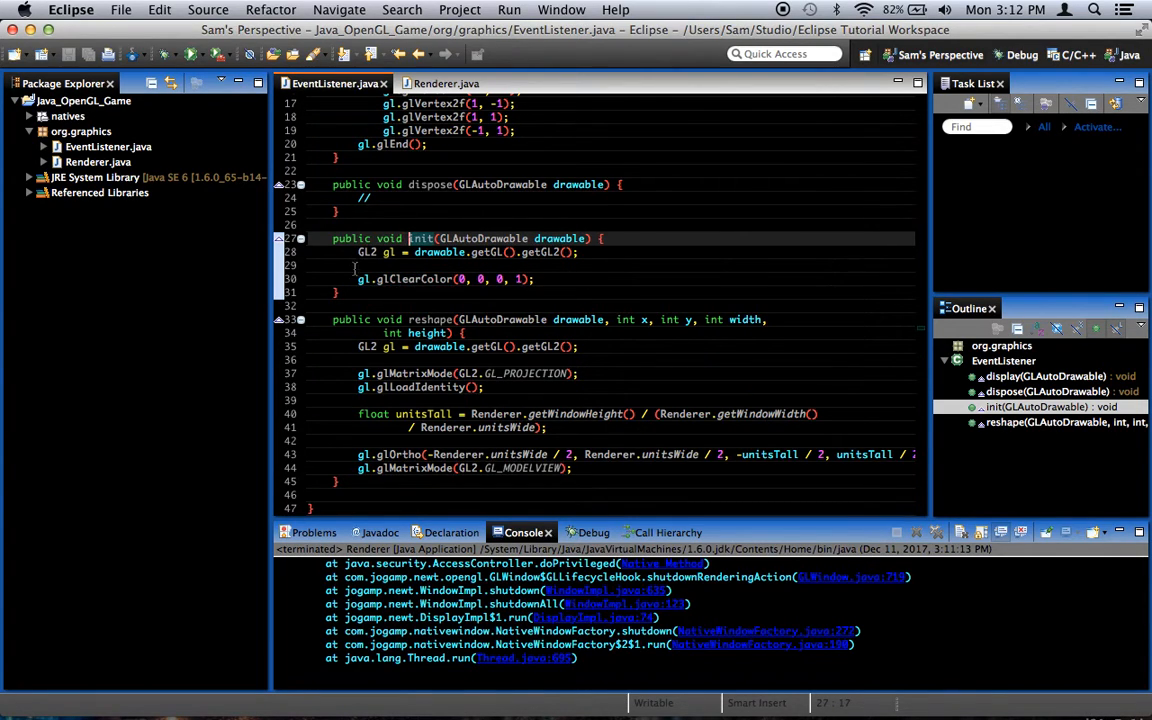
{"action": "left_click", "coordinate": [464, 280]}
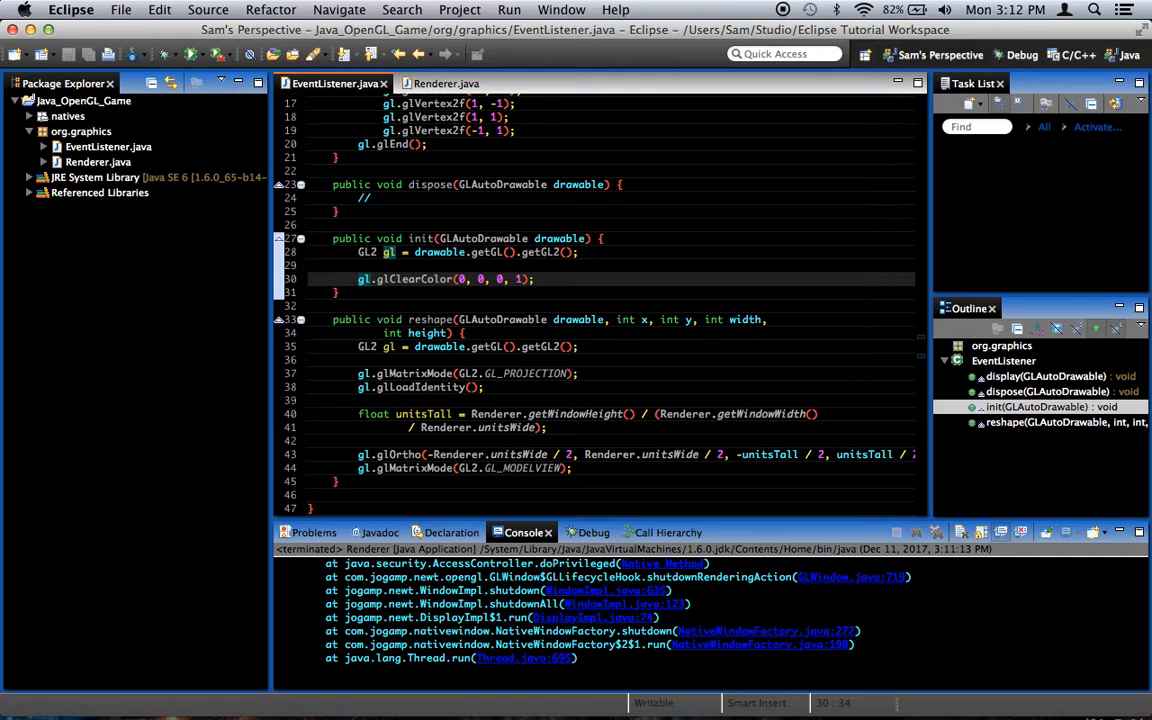
{"action": "left_click", "coordinate": [564, 280]}
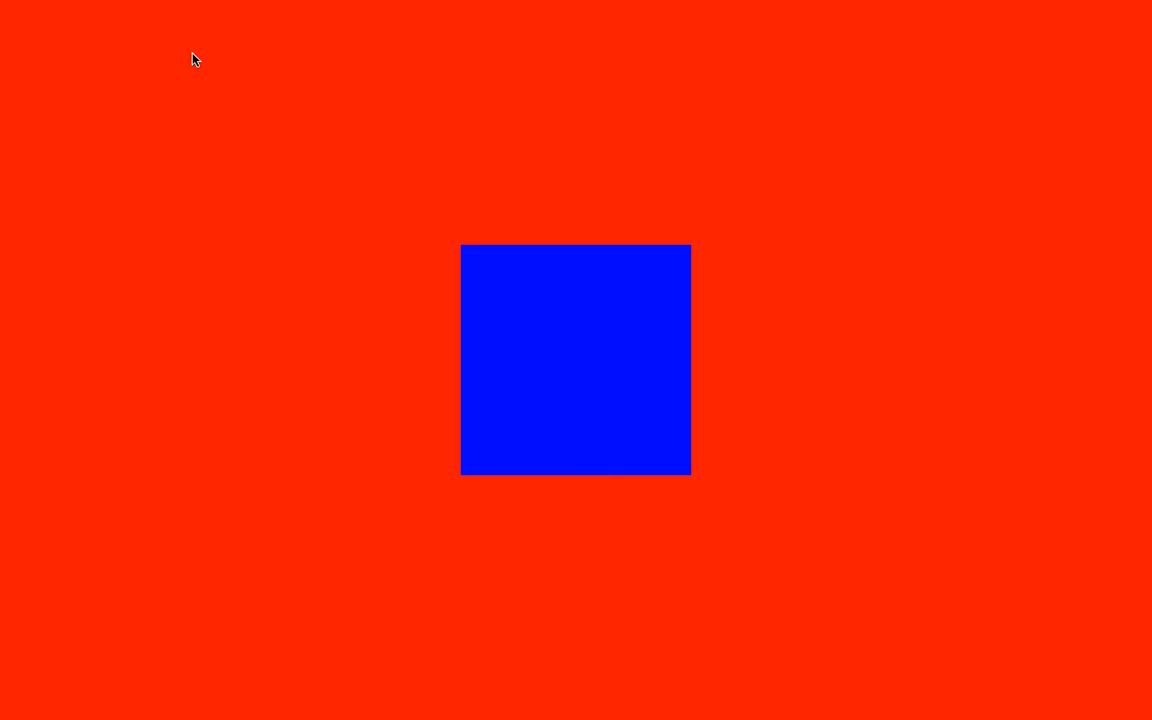
{"action": "mouse_move", "coordinate": [212, 20]}
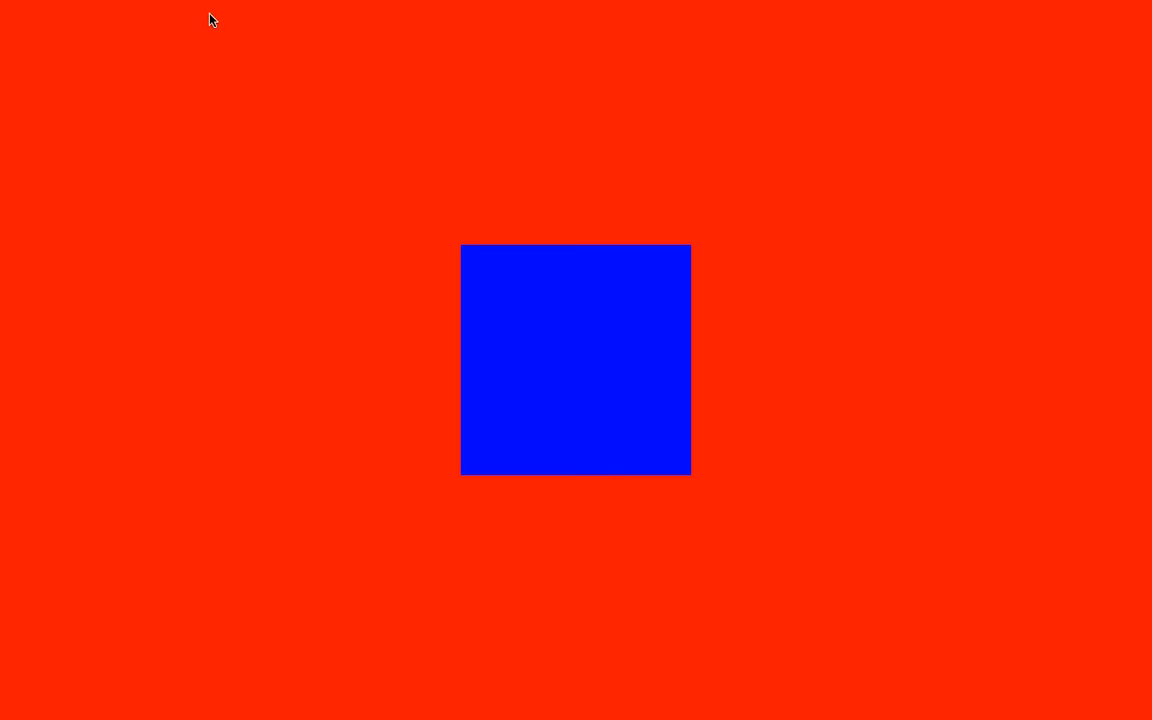
{"action": "mouse_move", "coordinate": [620, 398]}
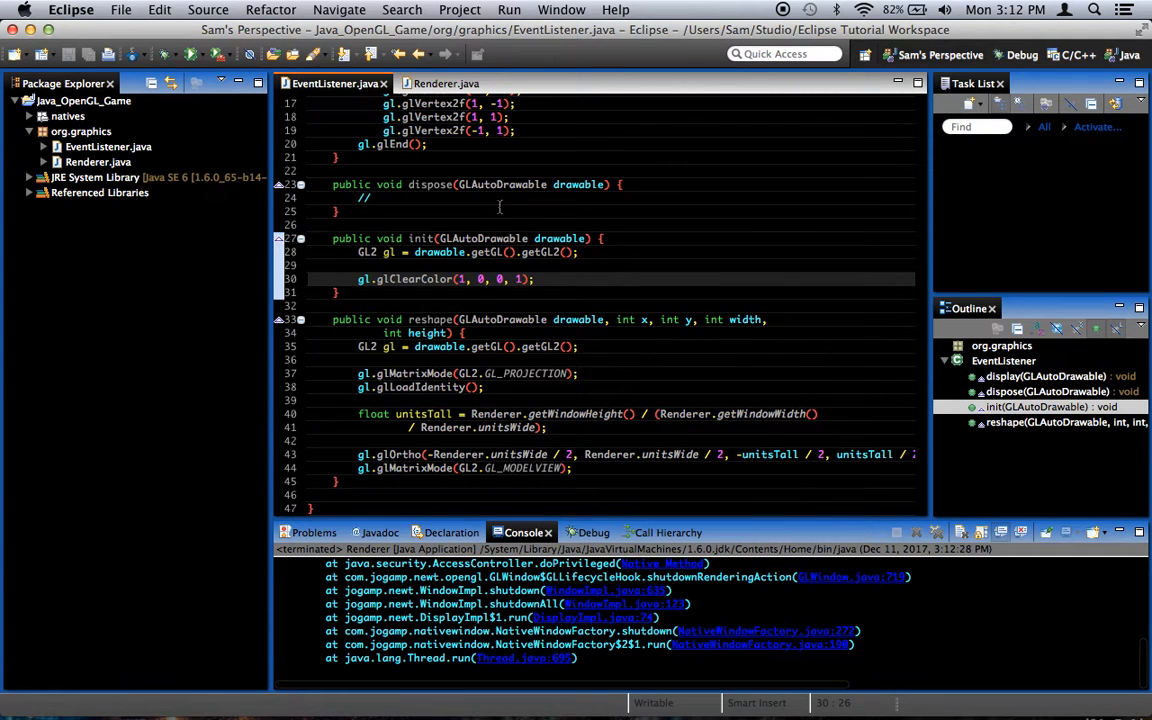
Return to Renderer.java to uncomment window.setResizable(false) after the red-background run.
{"action": "left_click", "coordinate": [444, 84]}
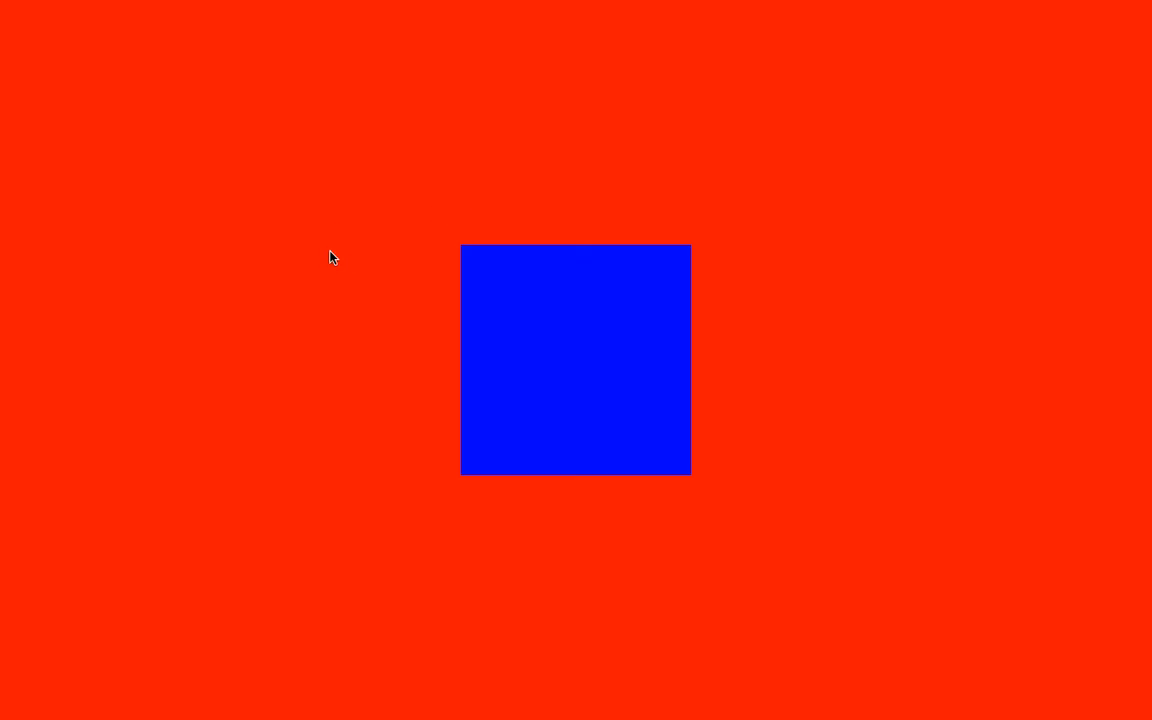
{"action": "mouse_move", "coordinate": [984, 594]}
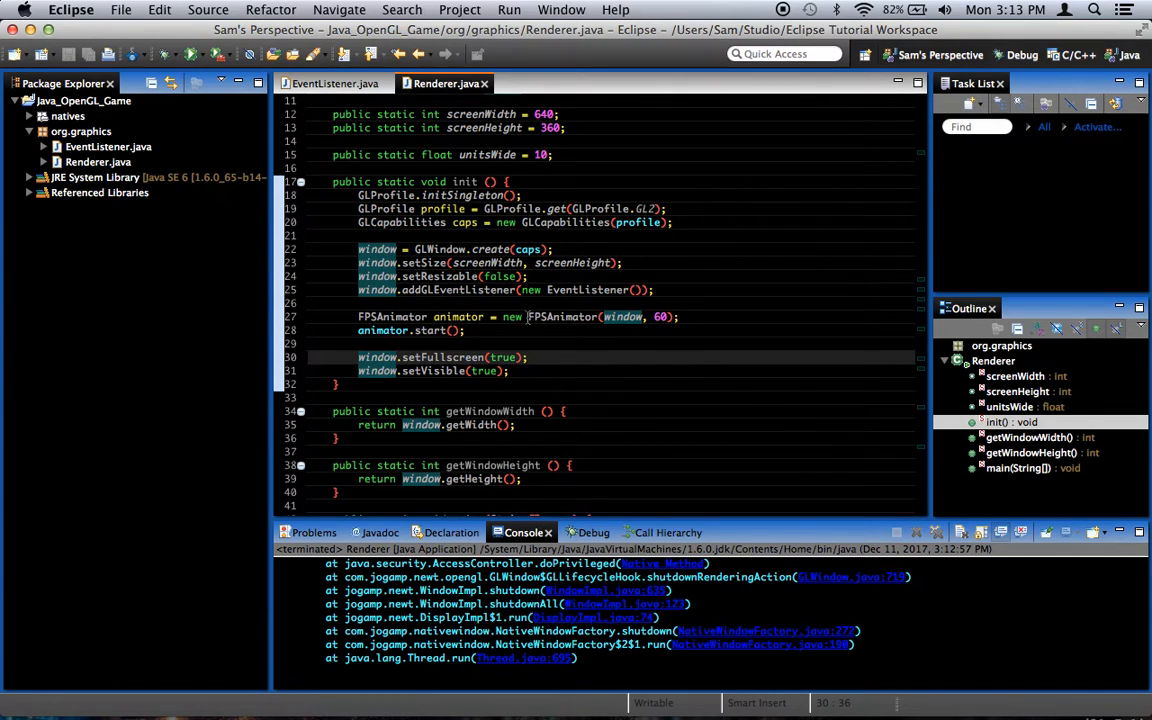
{"action": "left_click", "coordinate": [680, 276]}
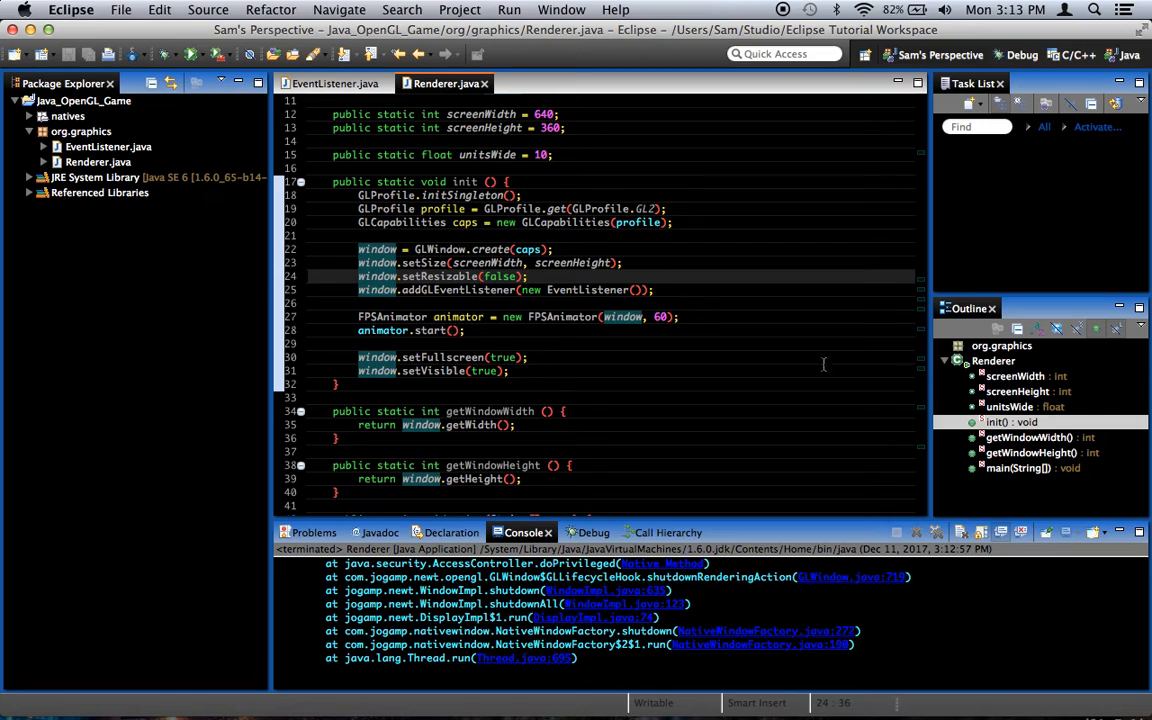
{"action": "mouse_move", "coordinate": [696, 280]}
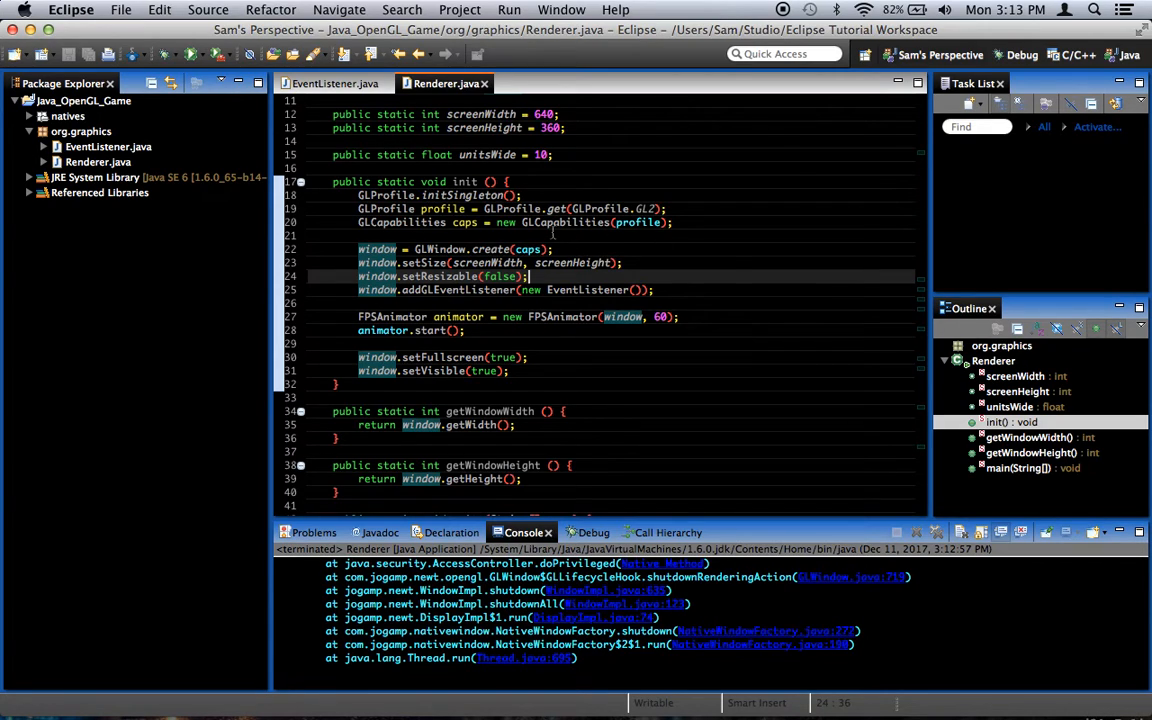
{"action": "mouse_move", "coordinate": [764, 388]}
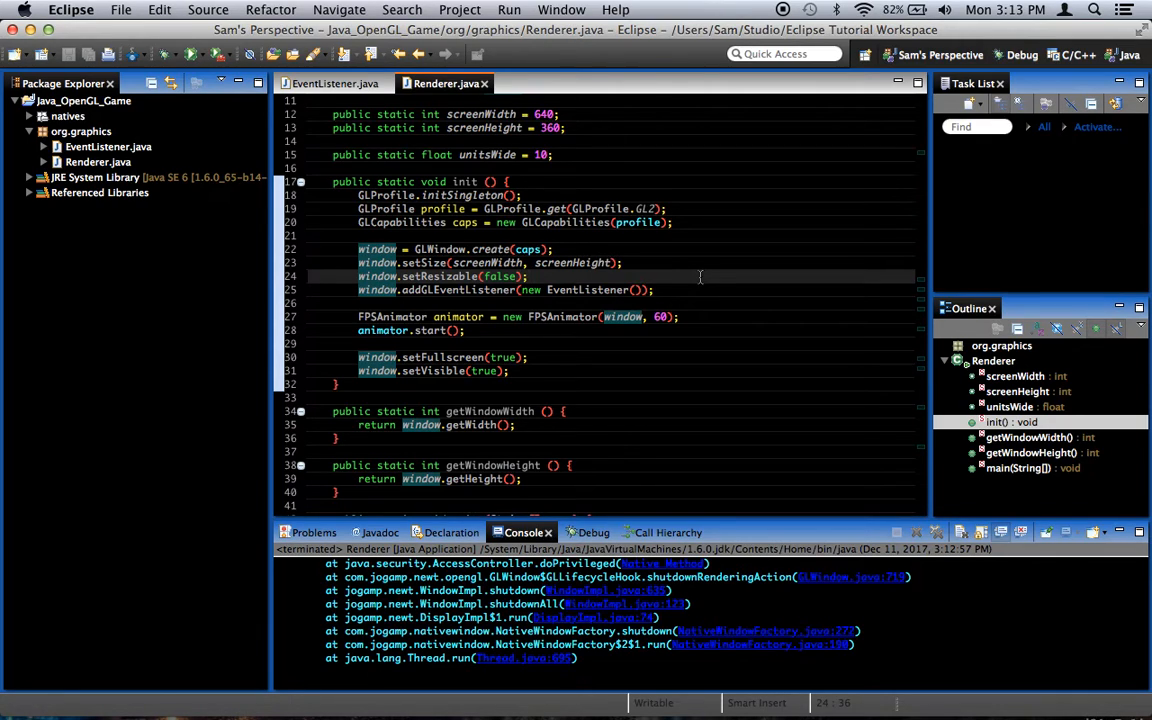
{"action": "mouse_move", "coordinate": [436, 320]}
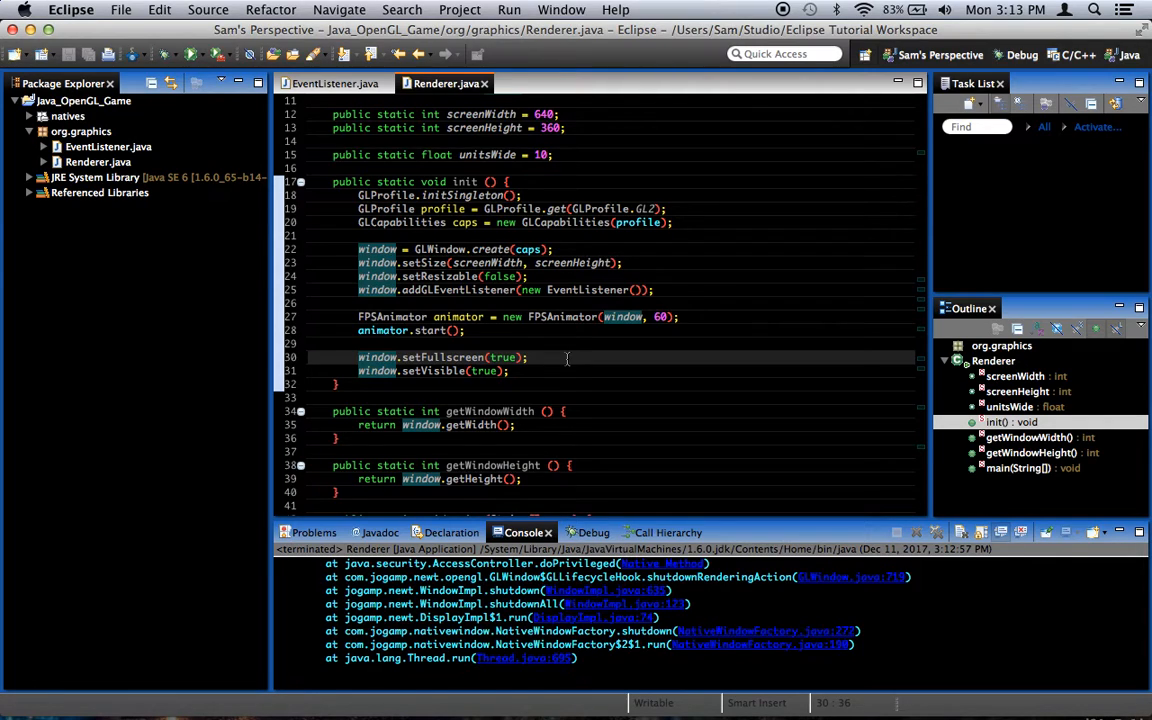
{"action": "left_click", "coordinate": [528, 356]}
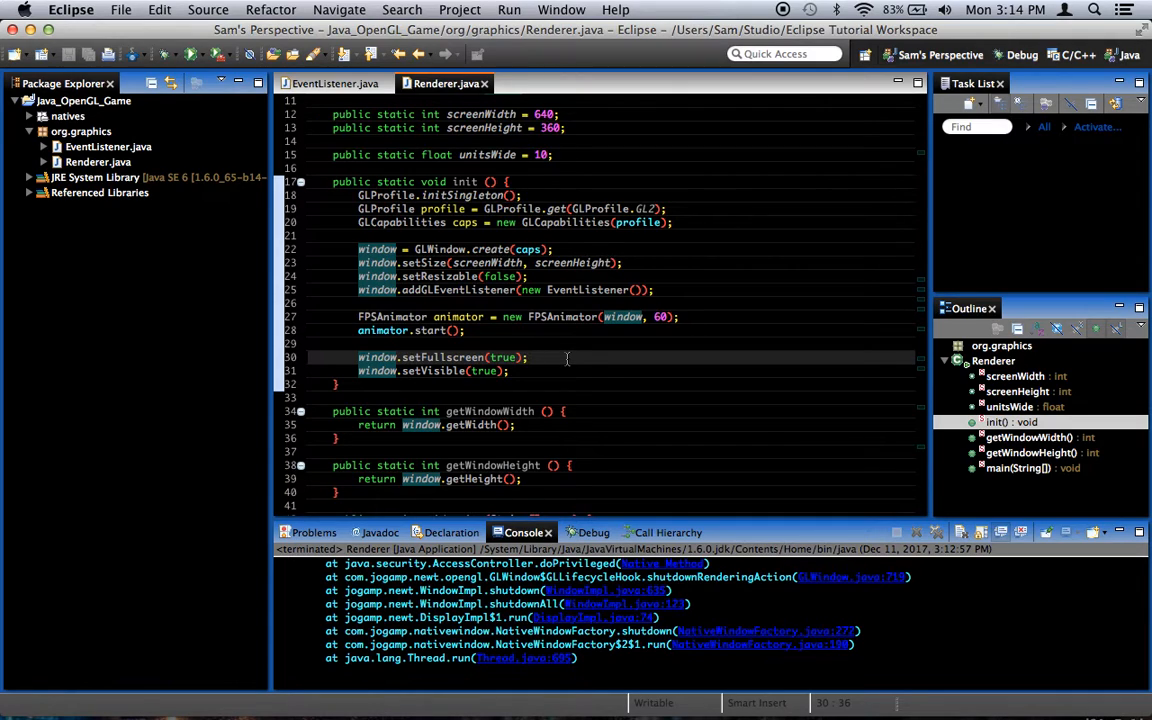
{"action": "left_click", "coordinate": [528, 356]}
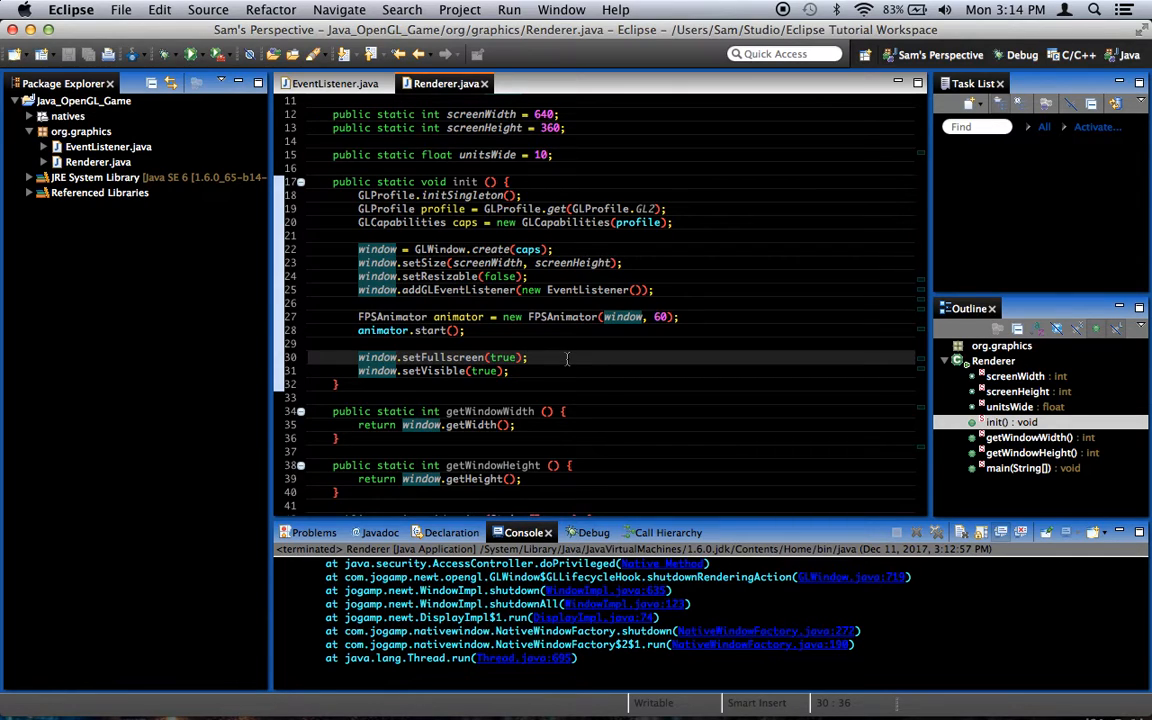
{"action": "mouse_move", "coordinate": [716, 360]}
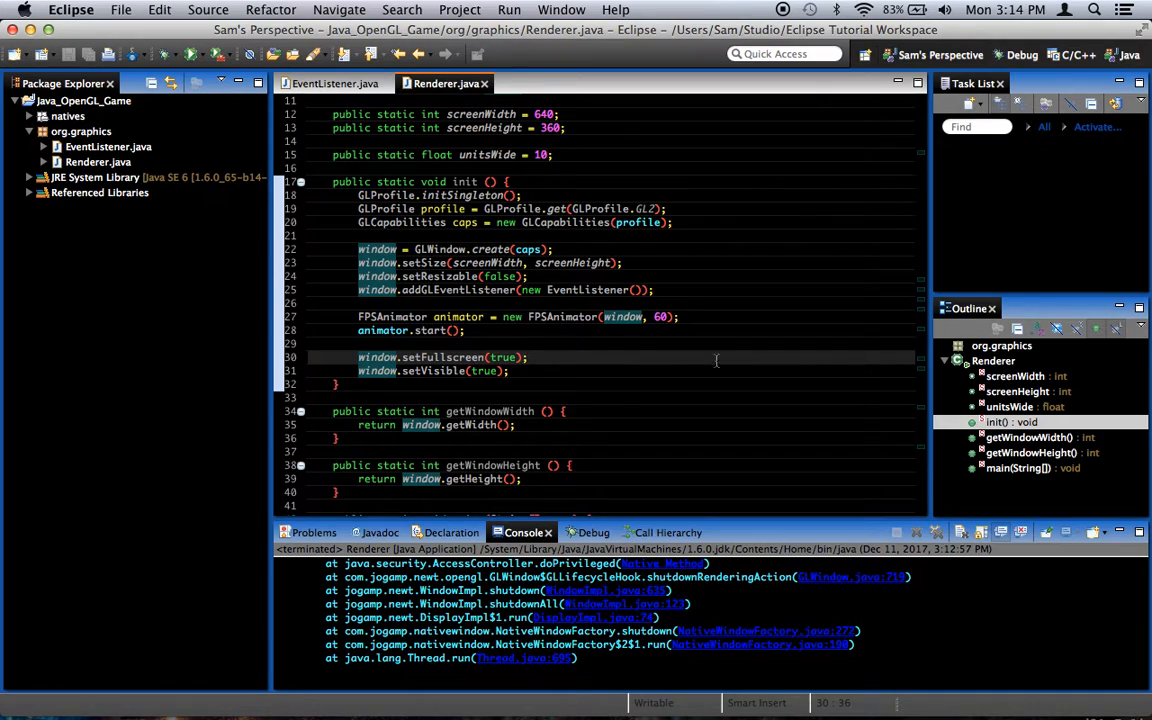
{"action": "scroll", "scroll_direction": "up", "scroll_amount": 3}
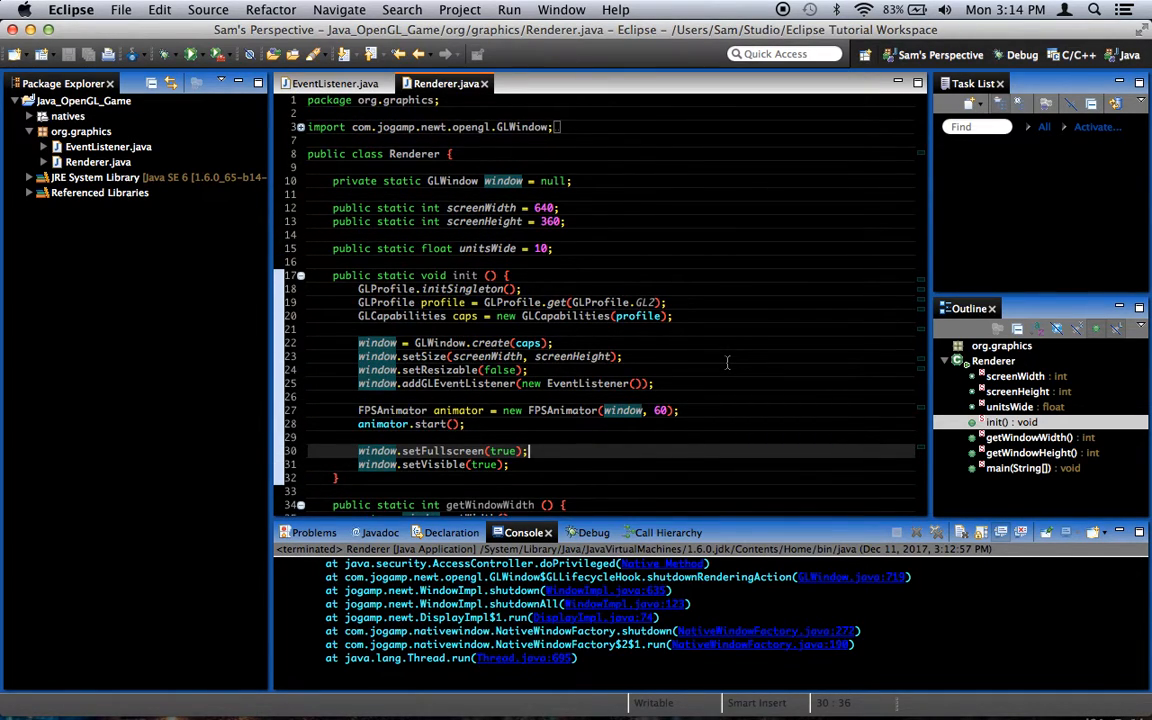
{"action": "mouse_move", "coordinate": [746, 232]}
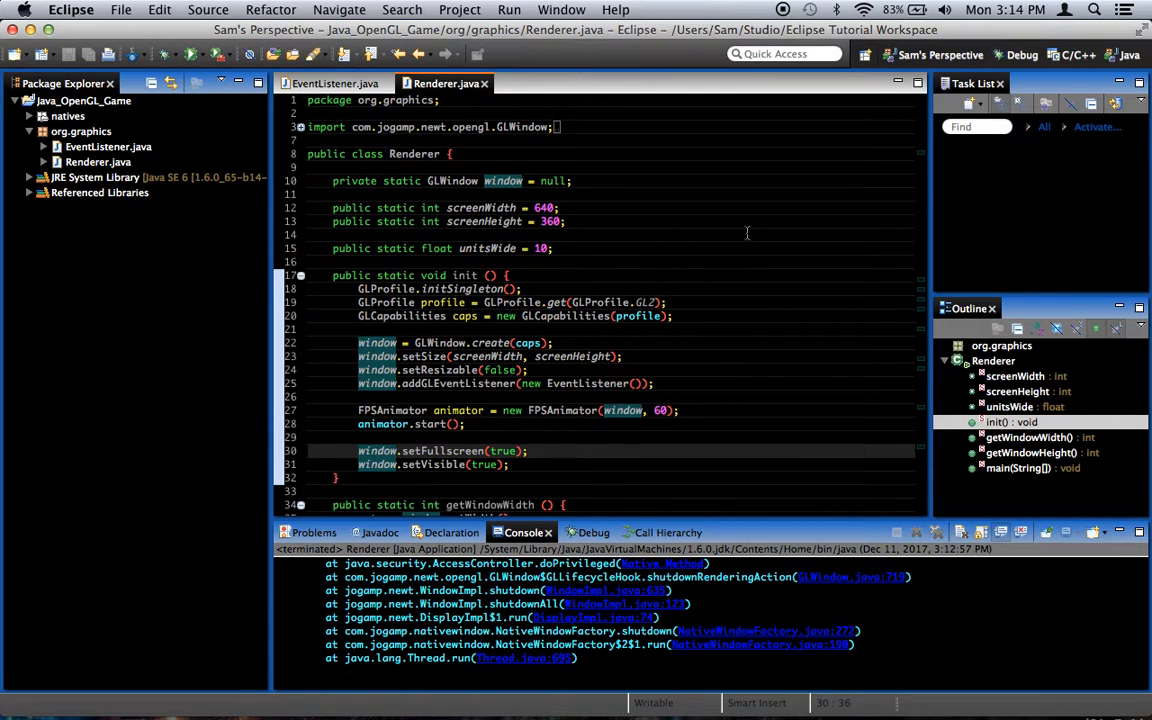
{"action": "mouse_move", "coordinate": [798, 38]}
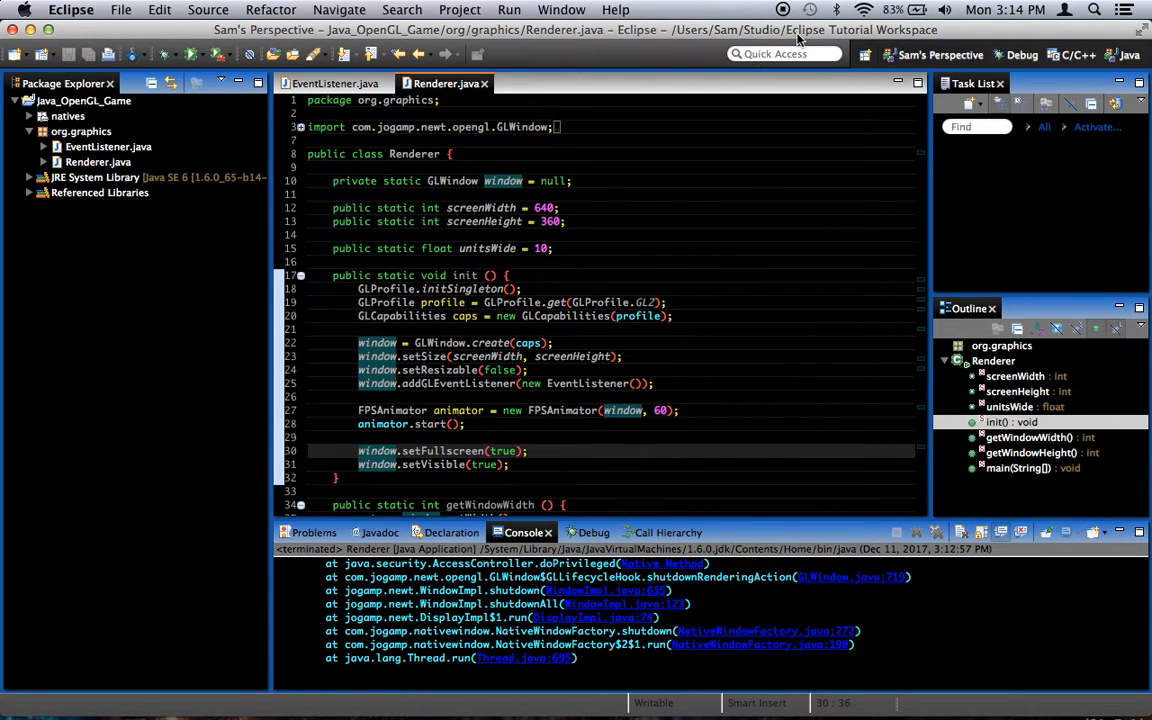